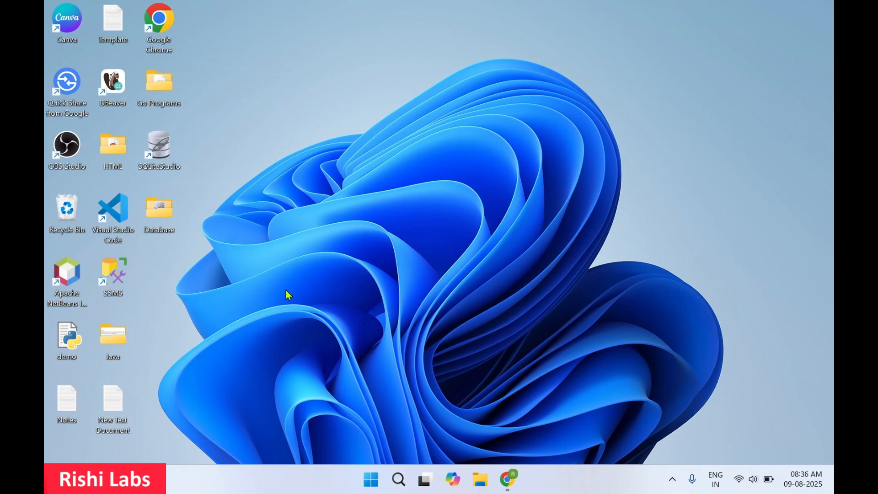
pyautogui.moveTo(508, 478)
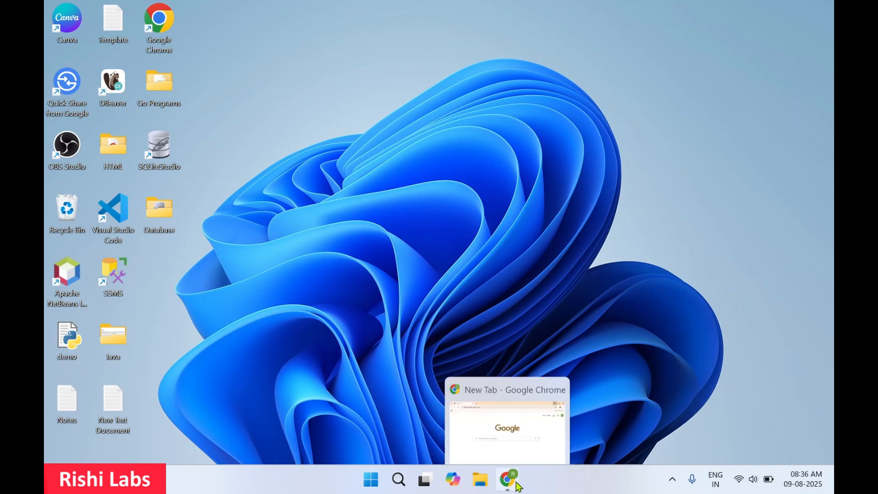
# - Search Google in Chrome for 'duck duck go download'
pyautogui.click(506, 479)
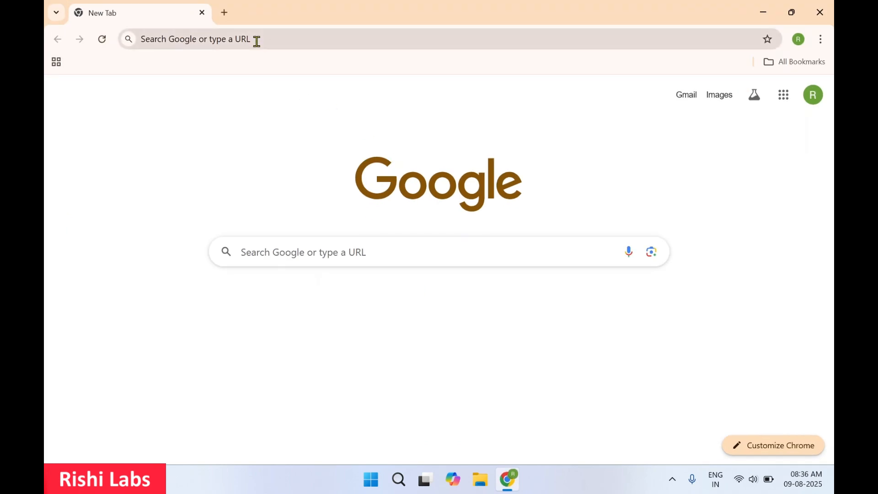
pyautogui.write('d')
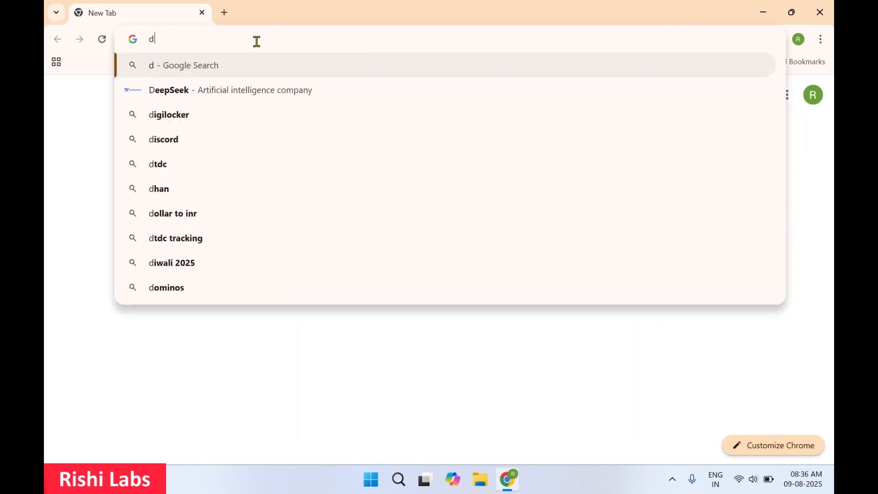
pyautogui.write('uck duck go')
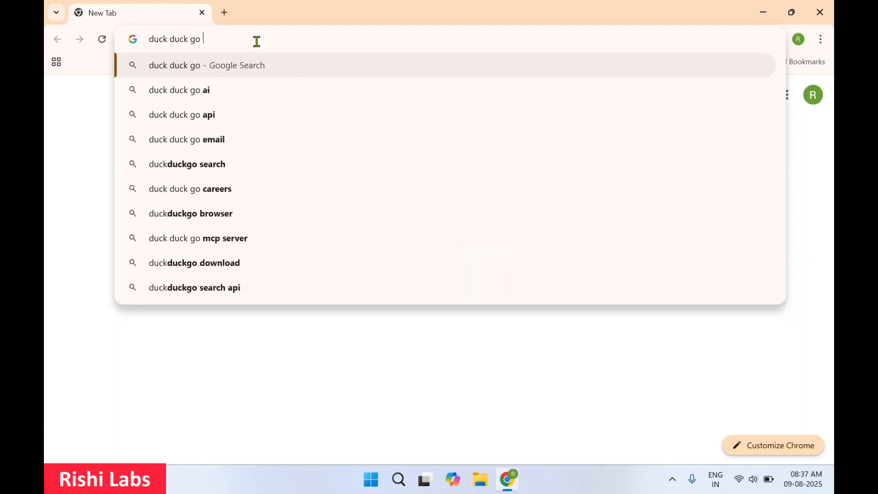
pyautogui.write('dow')
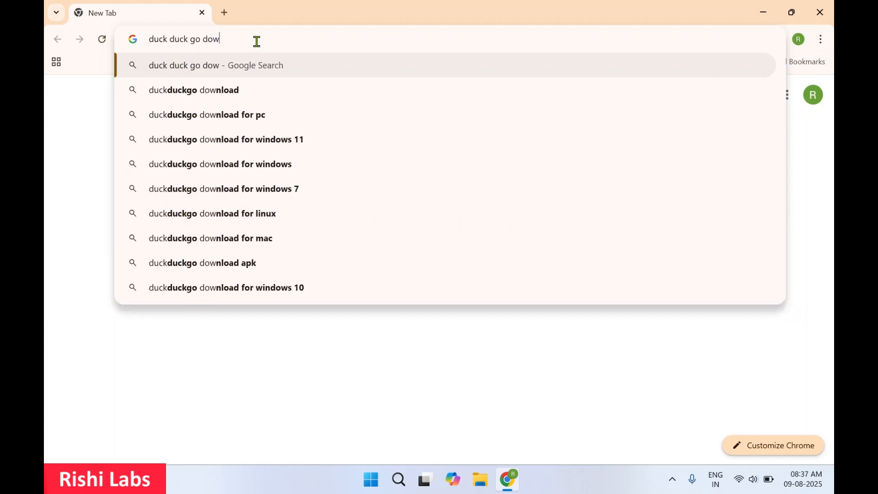
pyautogui.press('Enter')
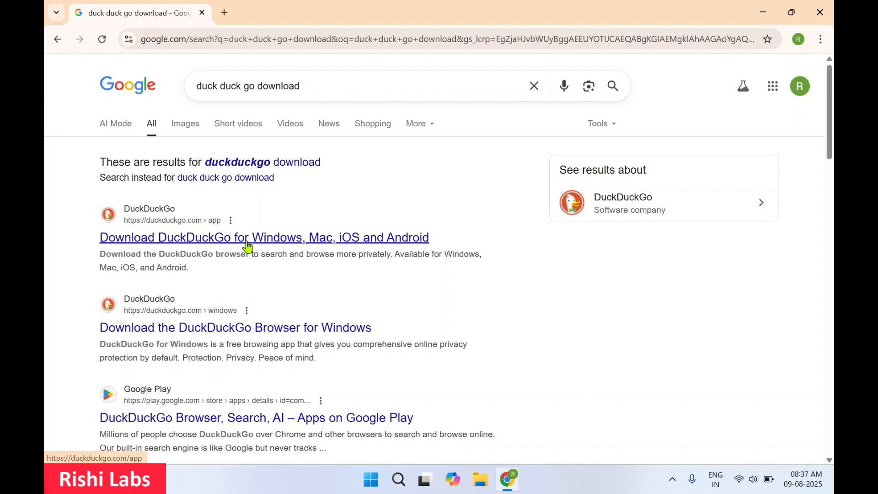
# - Download DuckDuckGo for Windows from duckduckgo.com/app and run DuckDuckGo.Installer.exe
pyautogui.click(264, 236)
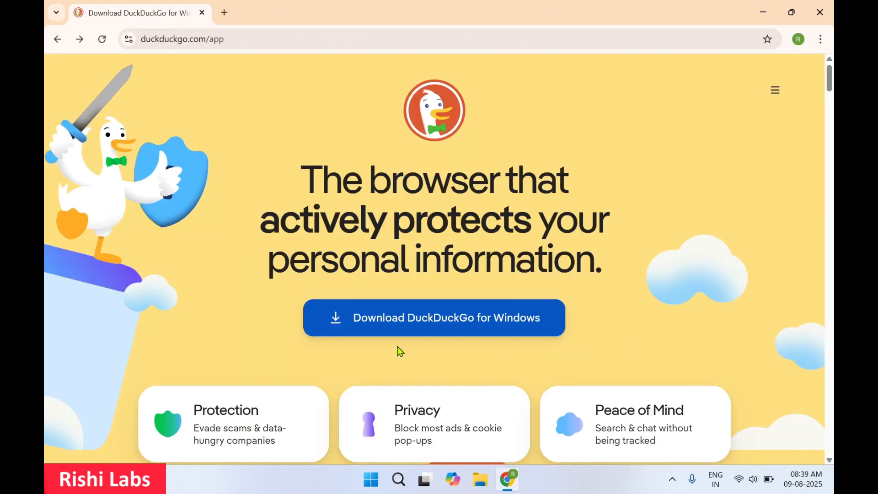
pyautogui.moveTo(434, 318)
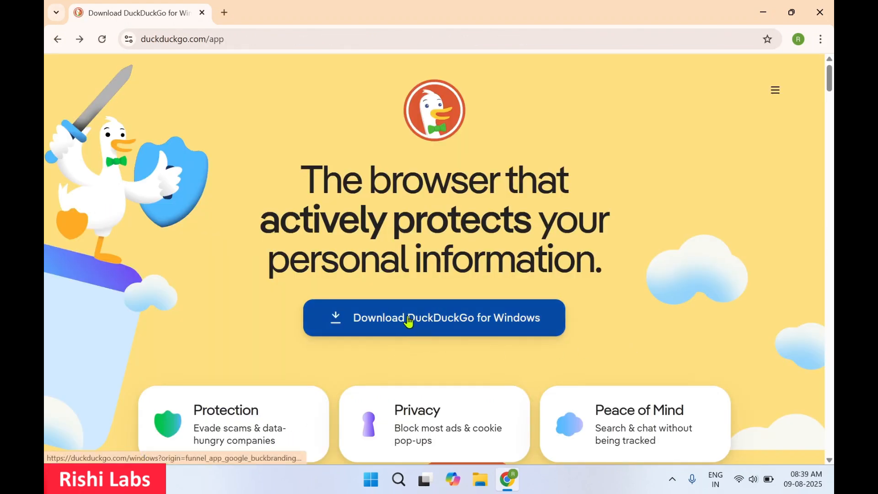
pyautogui.click(434, 318)
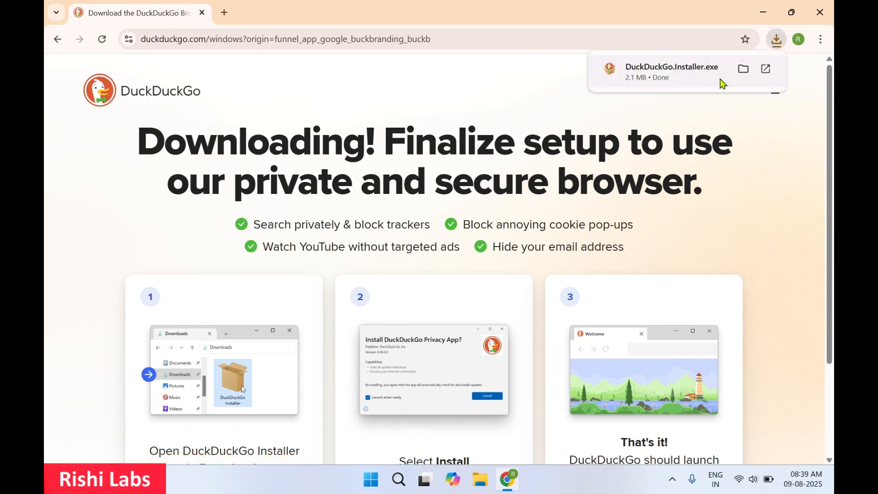
pyautogui.click(765, 68)
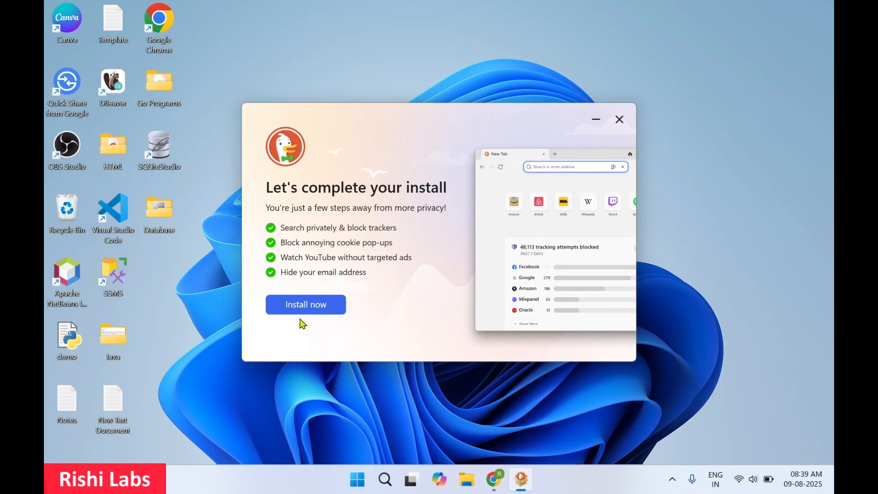
# - Run 'Install now' in the DuckDuckGo installer until the Welcome window appears
pyautogui.click(305, 304)
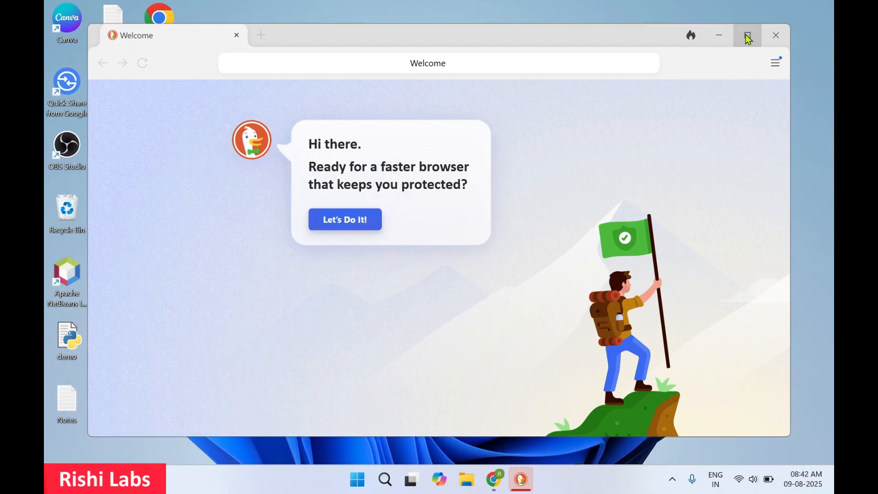
# - Maximize the browser, begin setup, and skip default-browser and bookmark/password import
pyautogui.click(747, 35)
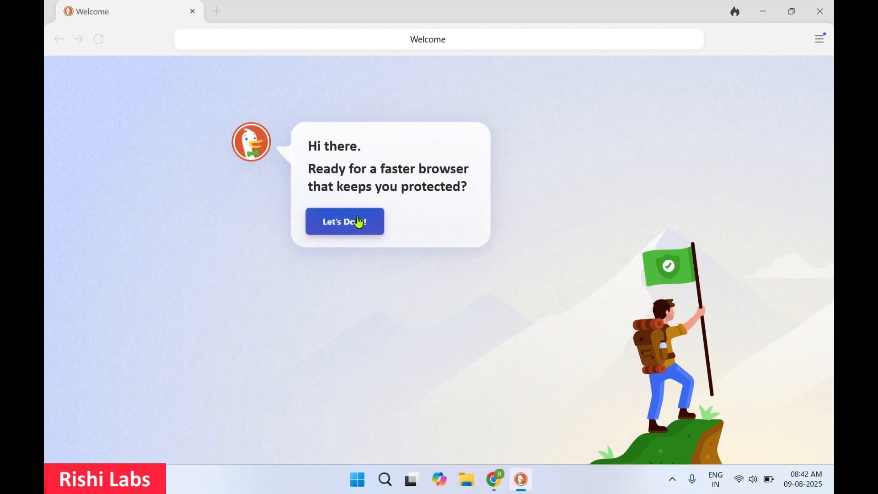
pyautogui.click(344, 222)
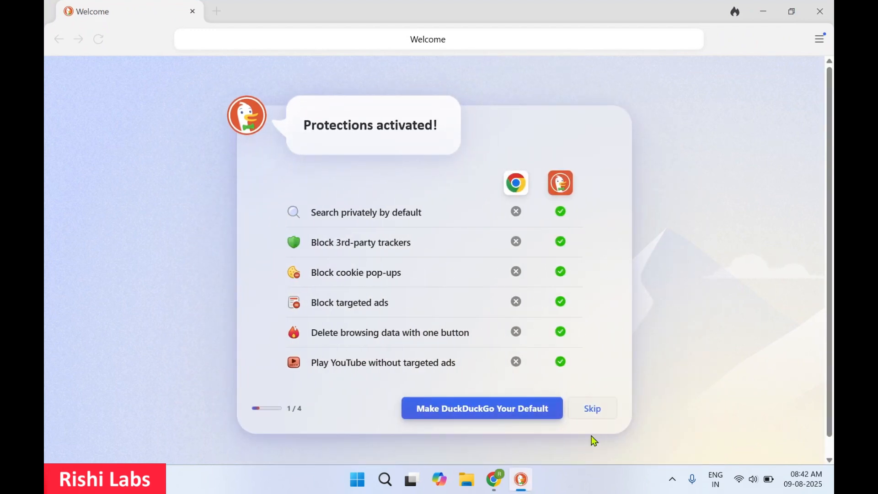
pyautogui.click(592, 408)
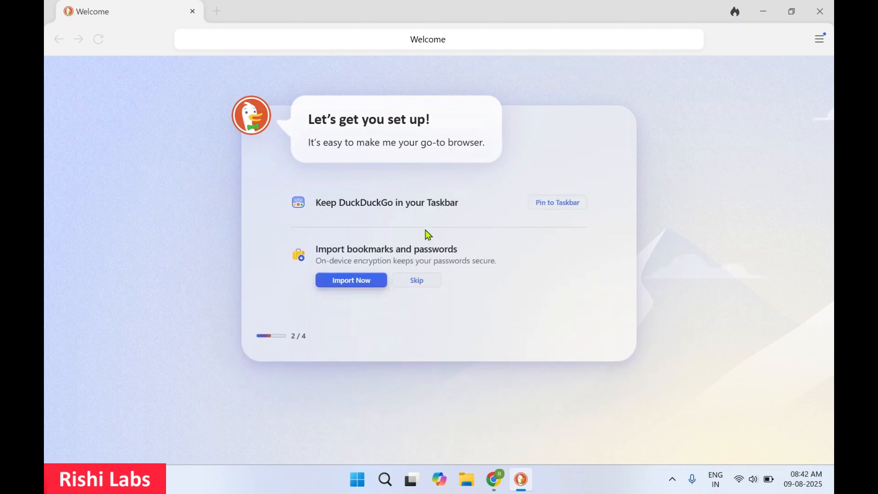
pyautogui.moveTo(326, 260)
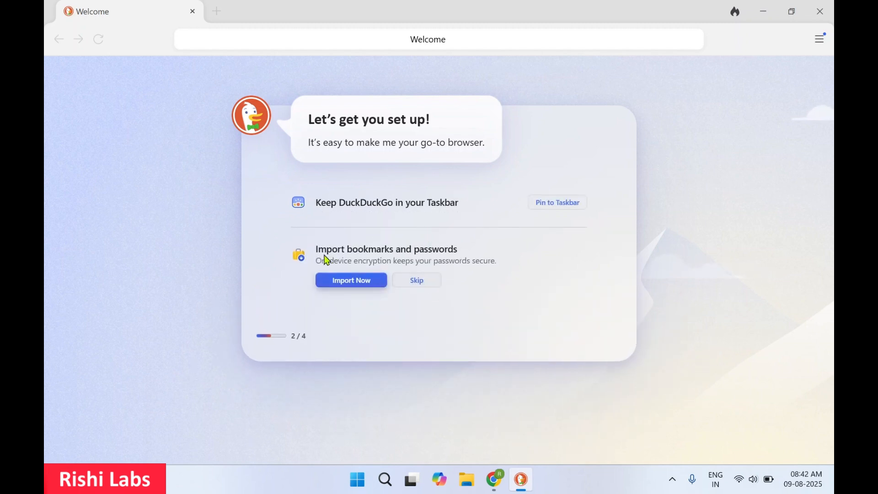
pyautogui.moveTo(458, 250)
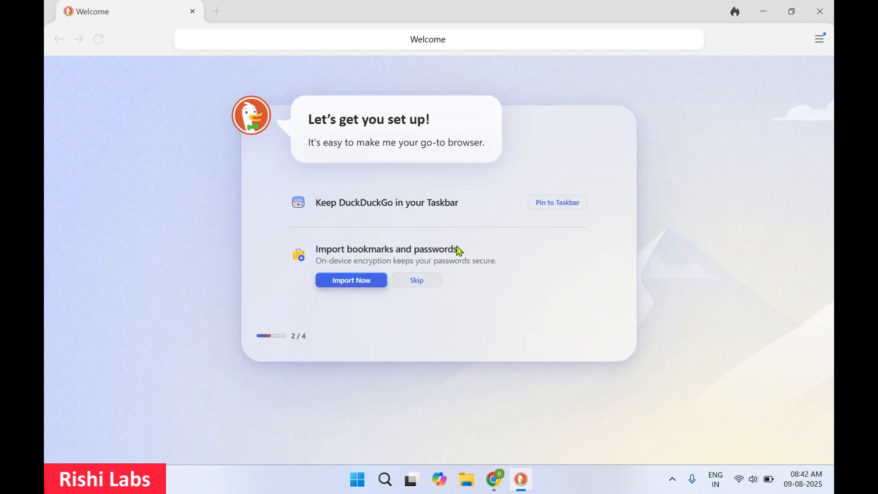
pyautogui.click(416, 280)
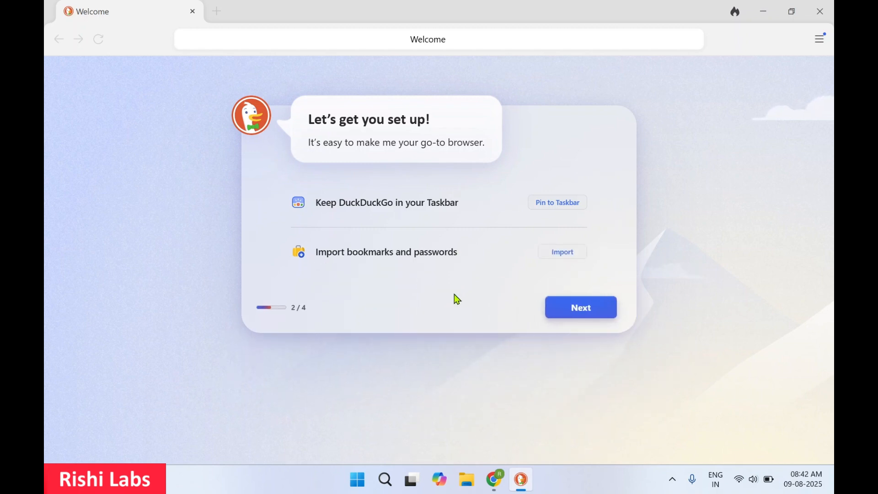
pyautogui.click(580, 307)
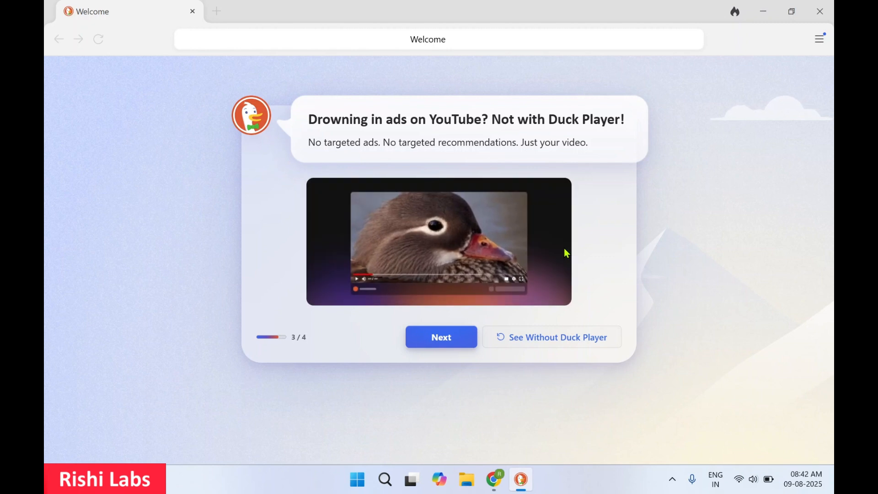
pyautogui.moveTo(554, 350)
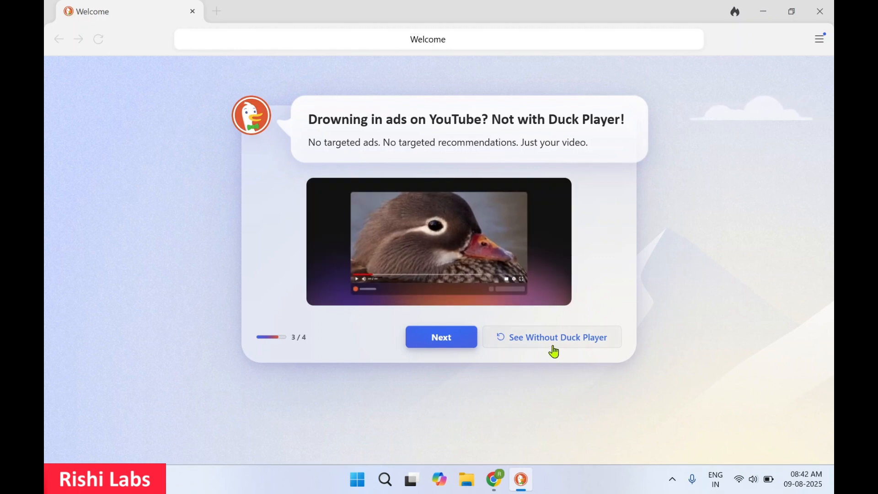
# - Pass the Duck Player intro, decline bookmarks bar, session restore and homepage shortcut, then start browsing
pyautogui.click(440, 337)
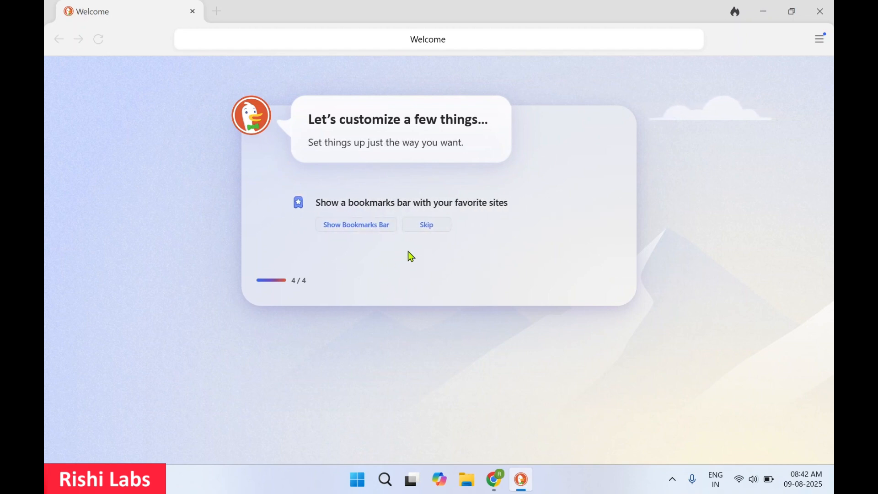
pyautogui.click(425, 224)
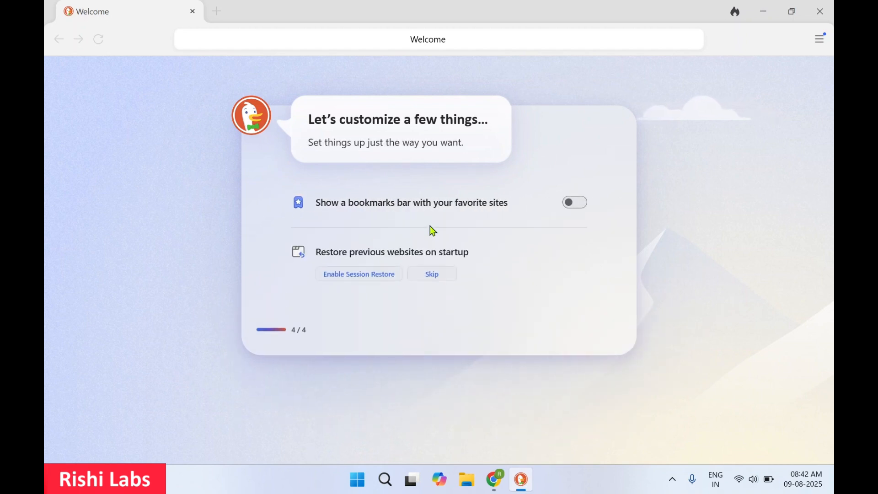
pyautogui.click(431, 274)
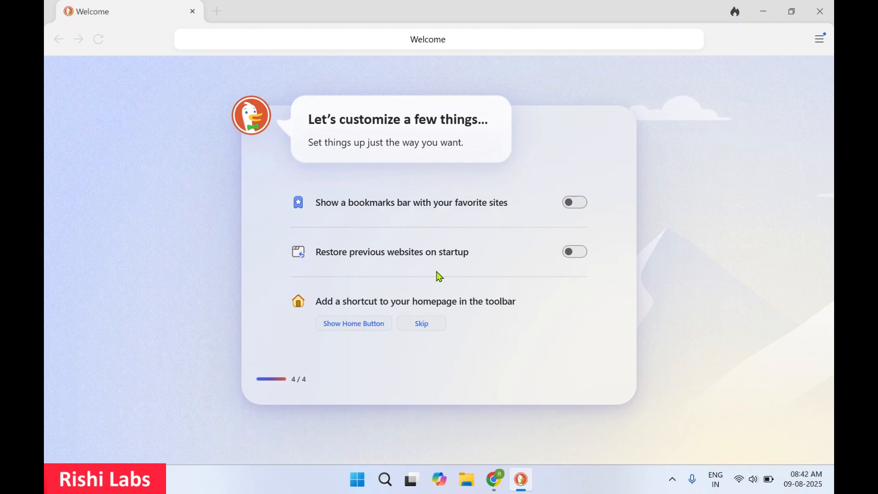
pyautogui.click(421, 323)
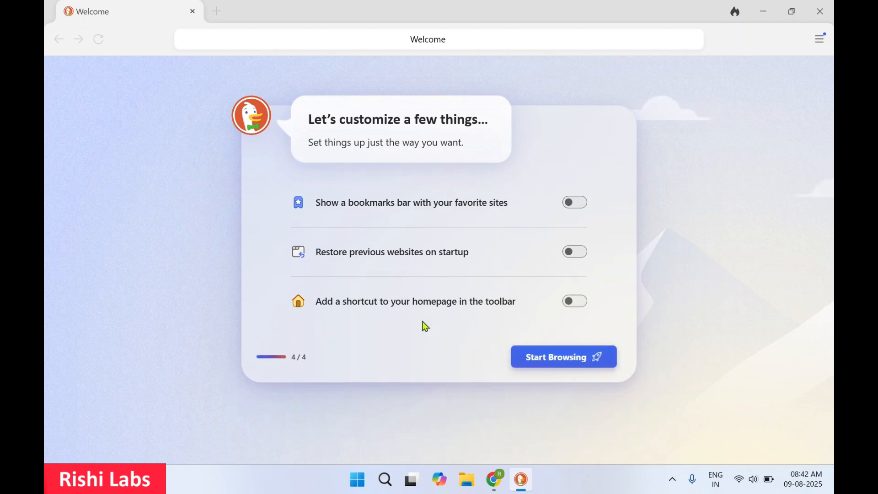
pyautogui.click(561, 357)
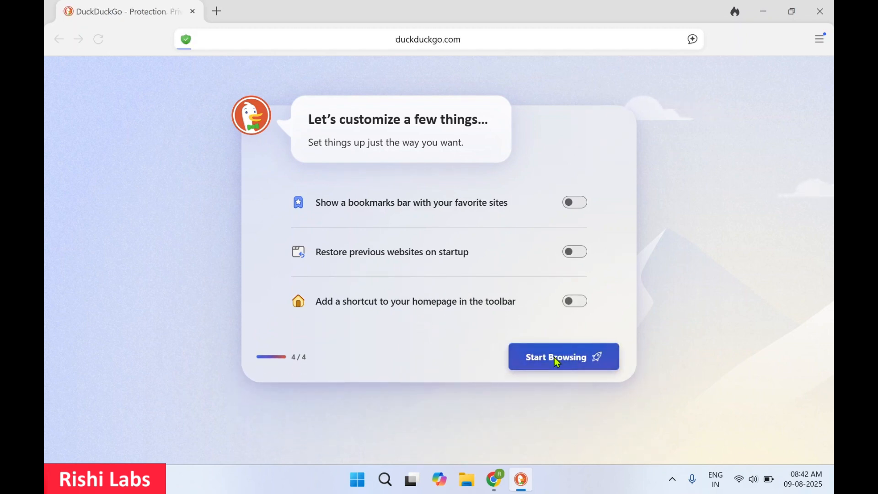
pyautogui.click(563, 357)
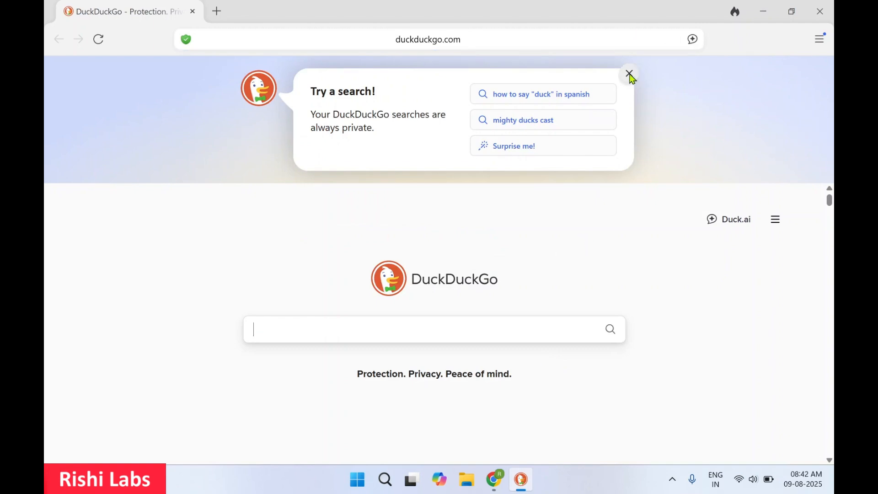
pyautogui.click(628, 73)
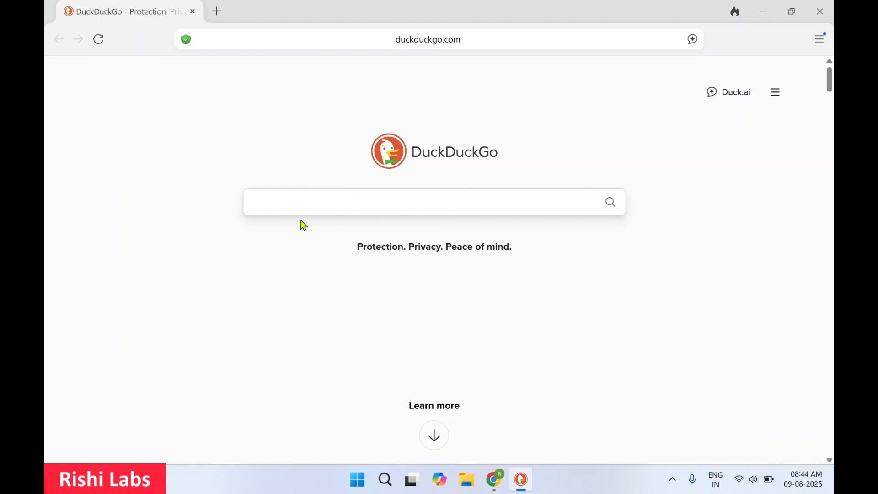
pyautogui.moveTo(399, 185)
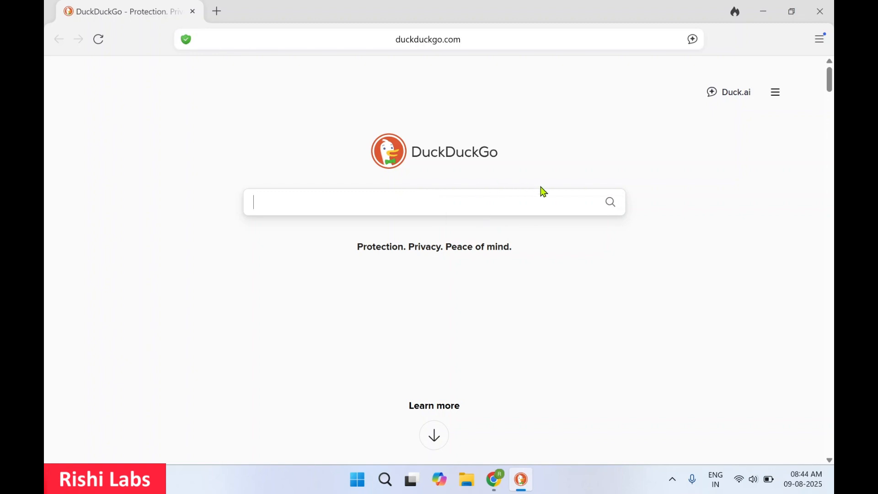
pyautogui.moveTo(546, 197)
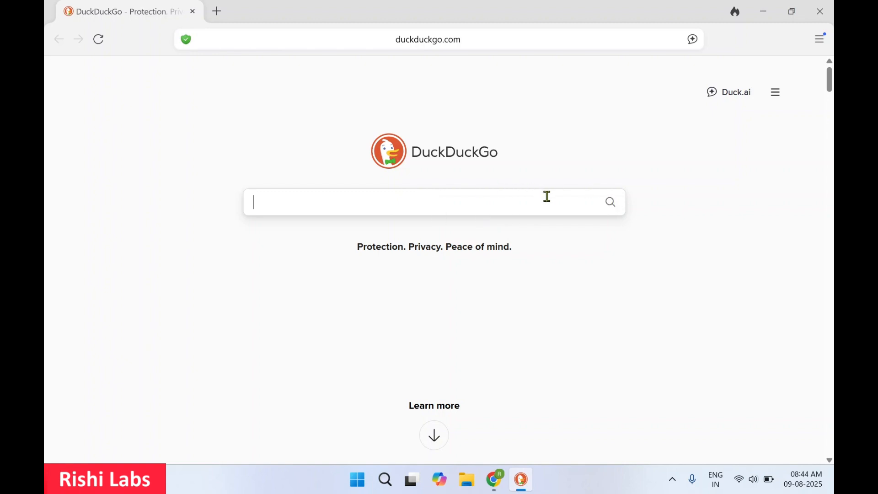
pyautogui.click(427, 39)
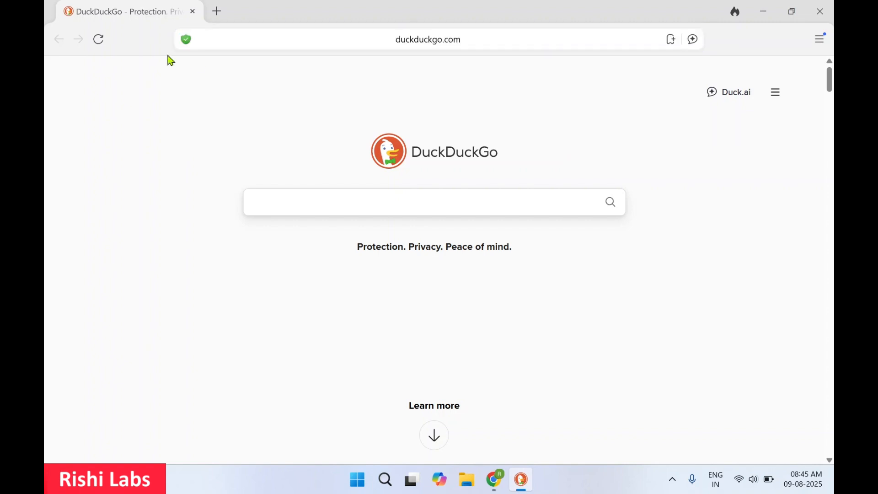
pyautogui.moveTo(98, 39)
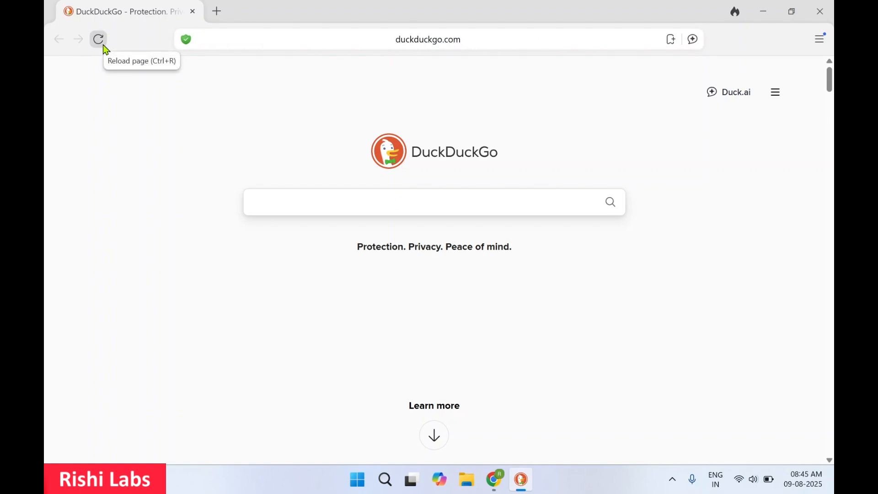
pyautogui.moveTo(265, 255)
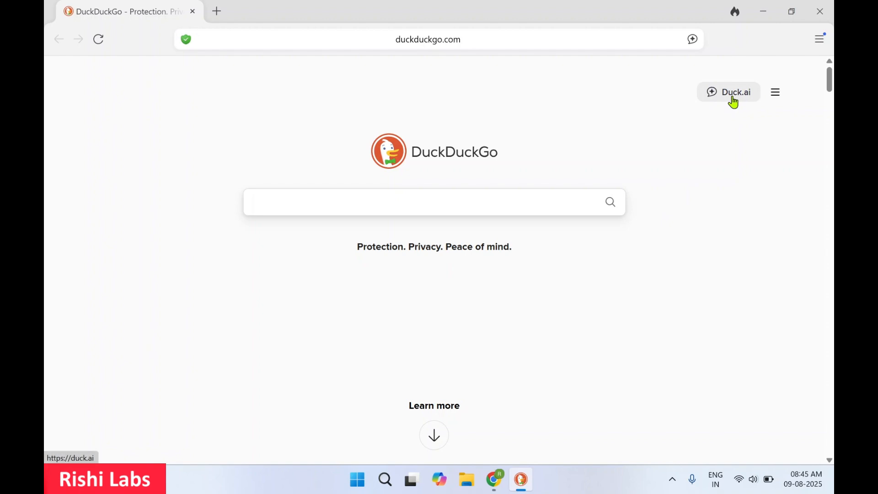
pyautogui.click(728, 92)
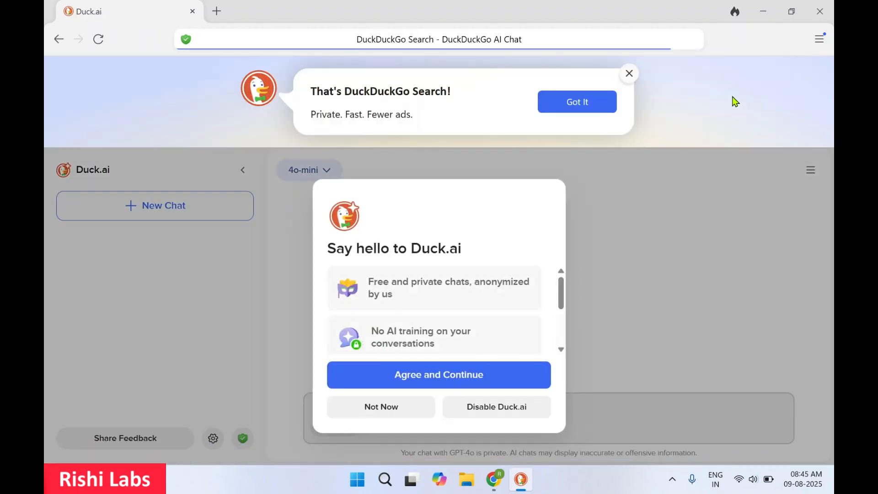
pyautogui.moveTo(471, 311)
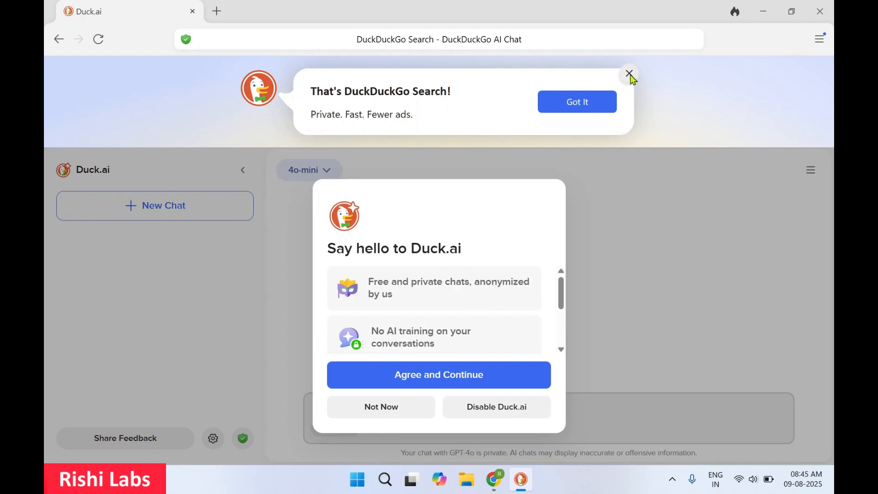
pyautogui.click(628, 73)
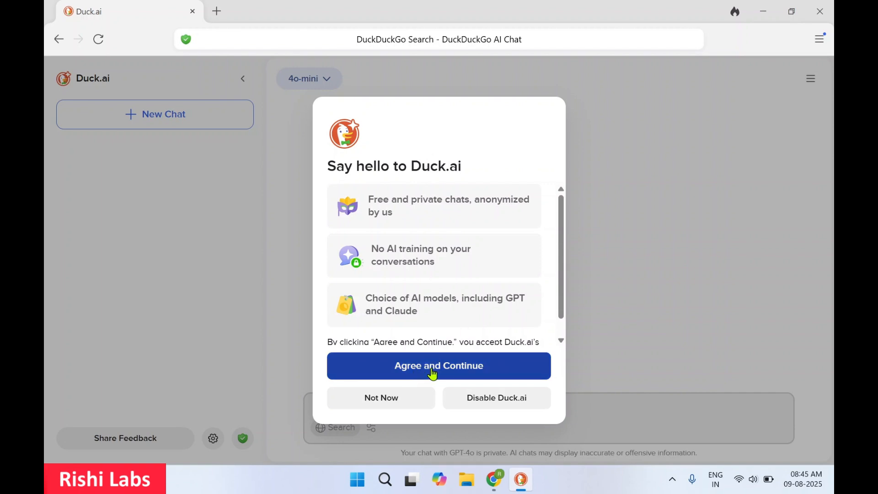
pyautogui.click(439, 366)
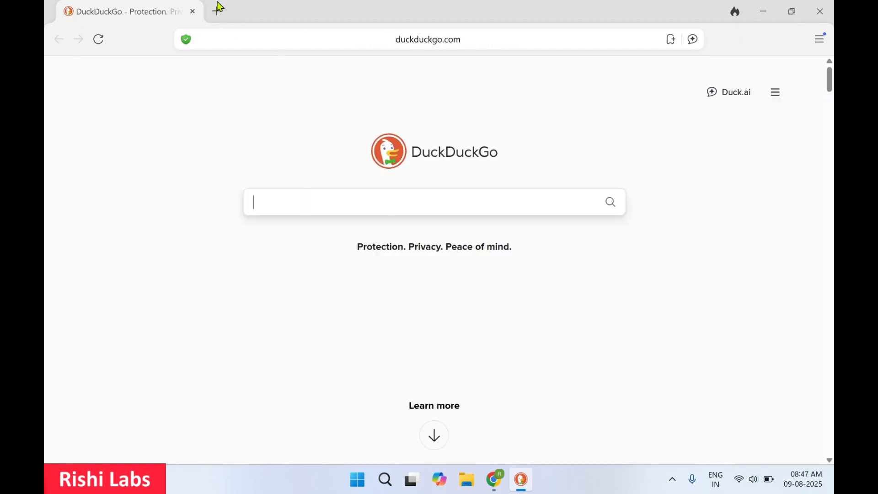
# - Load google.com in a new tab via the 'goog' address-bar suggestion
pyautogui.click(217, 11)
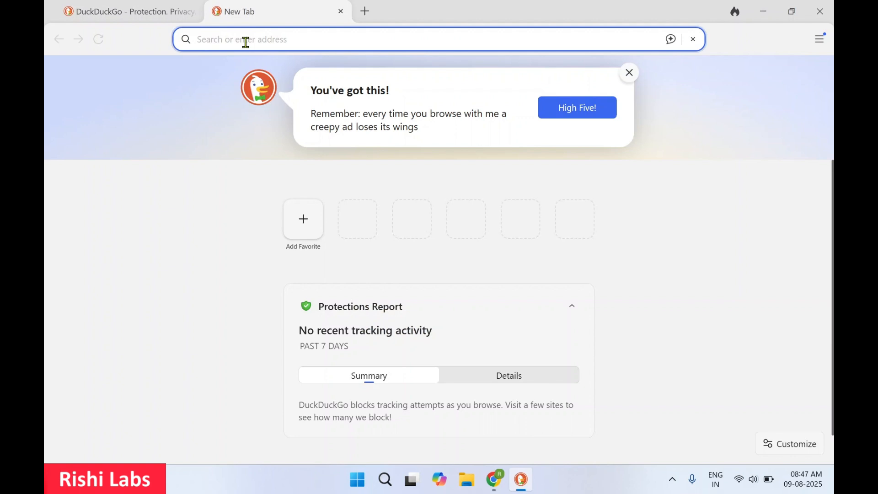
pyautogui.write('goog')
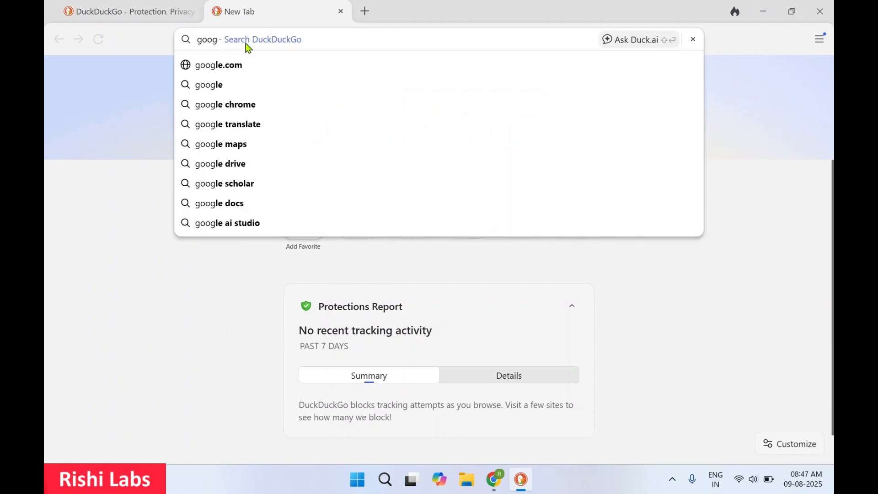
pyautogui.click(217, 65)
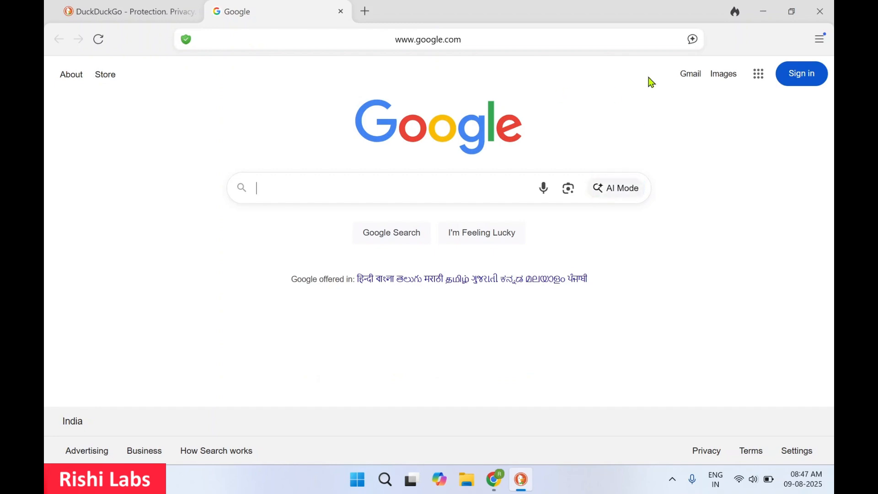
pyautogui.moveTo(734, 11)
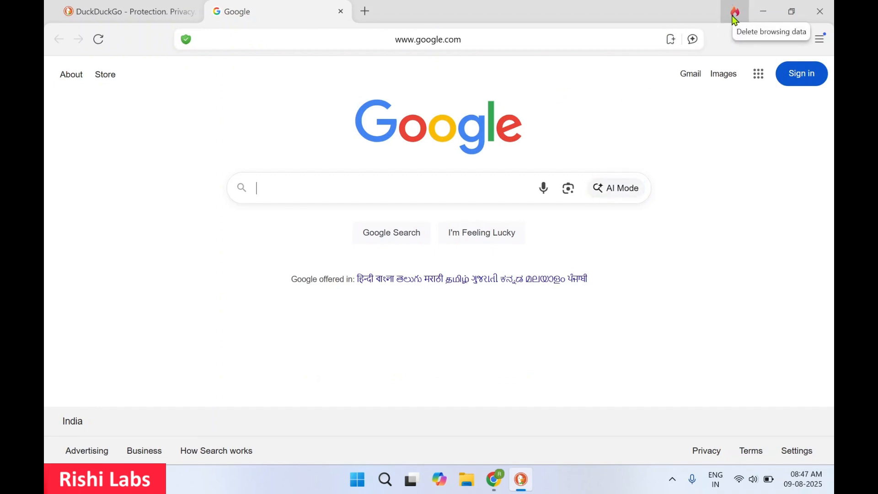
# - Use the Fire Button to close both tabs and clear browsing data
pyautogui.click(734, 11)
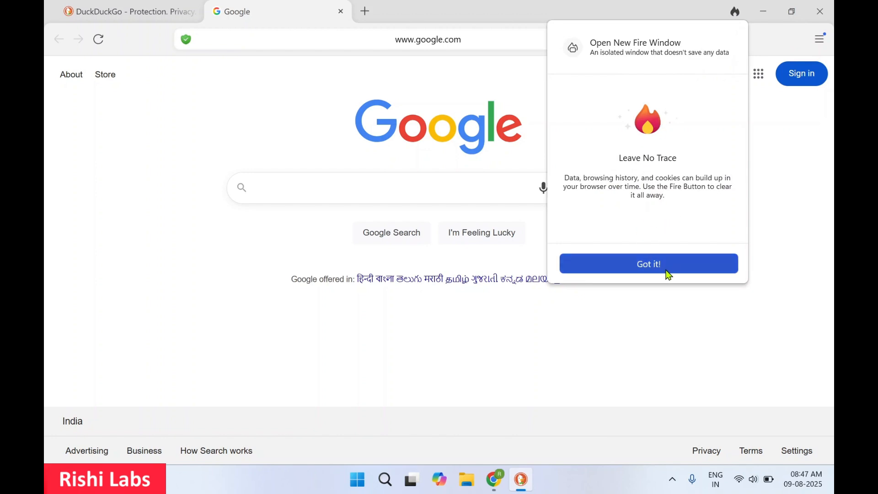
pyautogui.click(648, 263)
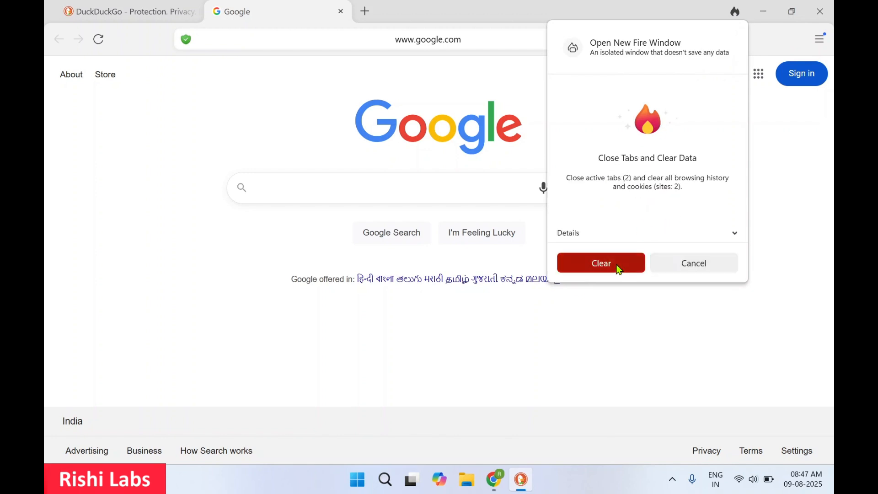
pyautogui.click(600, 263)
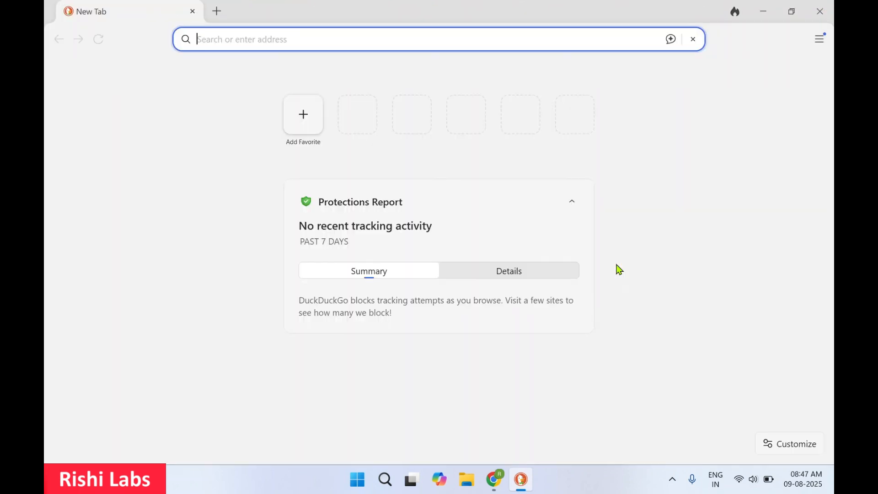
pyautogui.moveTo(277, 37)
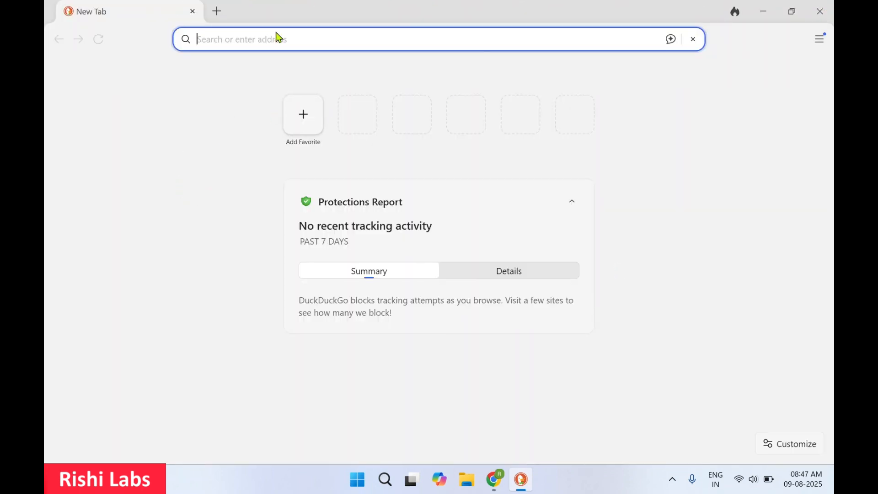
# - Load duckduckgo.com in a new tab via the 'du' address-bar suggestion
pyautogui.click(217, 11)
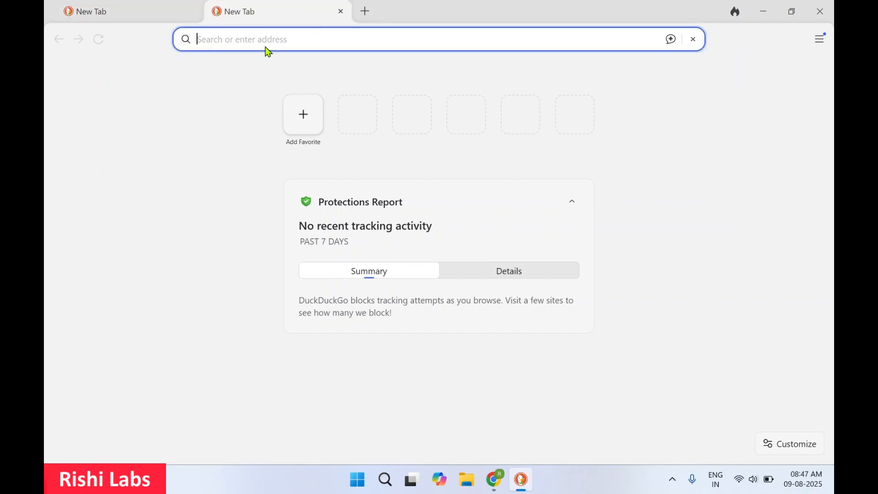
pyautogui.write('du')
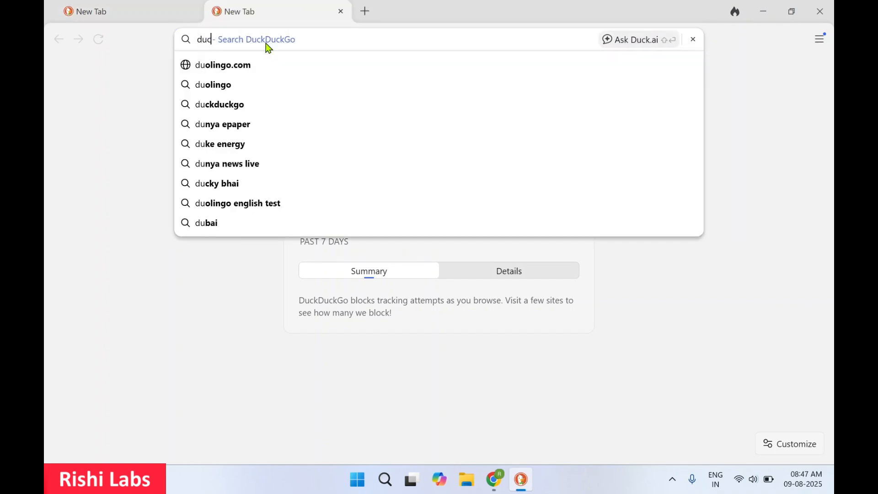
pyautogui.click(219, 104)
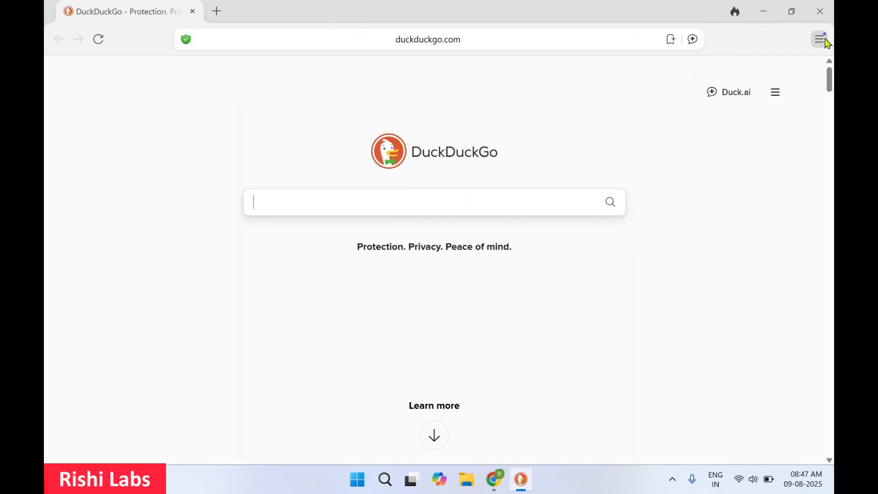
# - Open Downloads from the main menu, showing no recent downloads
pyautogui.click(819, 39)
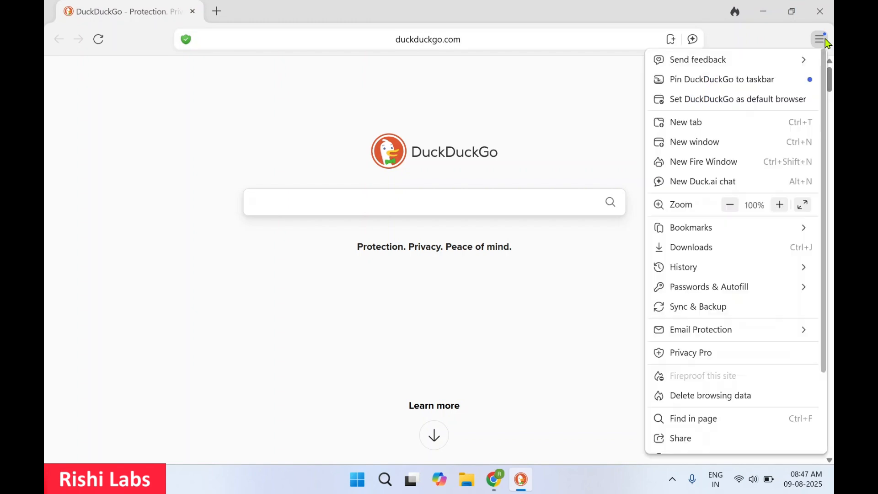
pyautogui.click(698, 60)
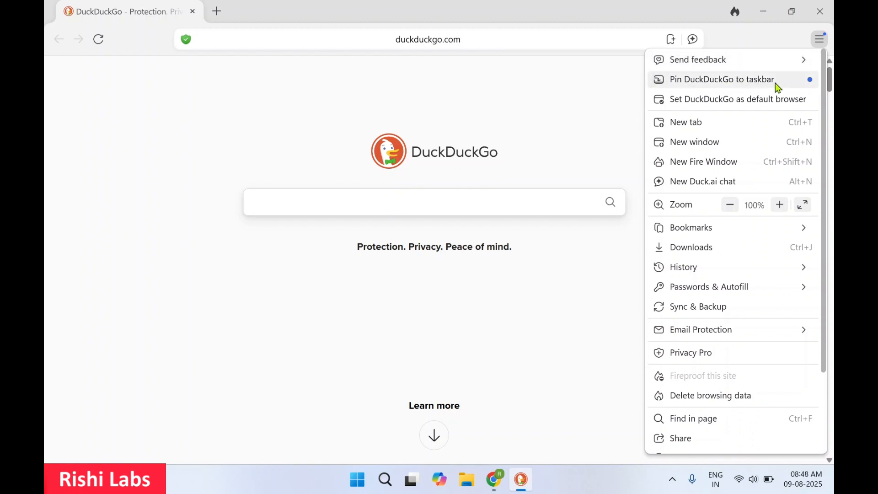
pyautogui.moveTo(714, 105)
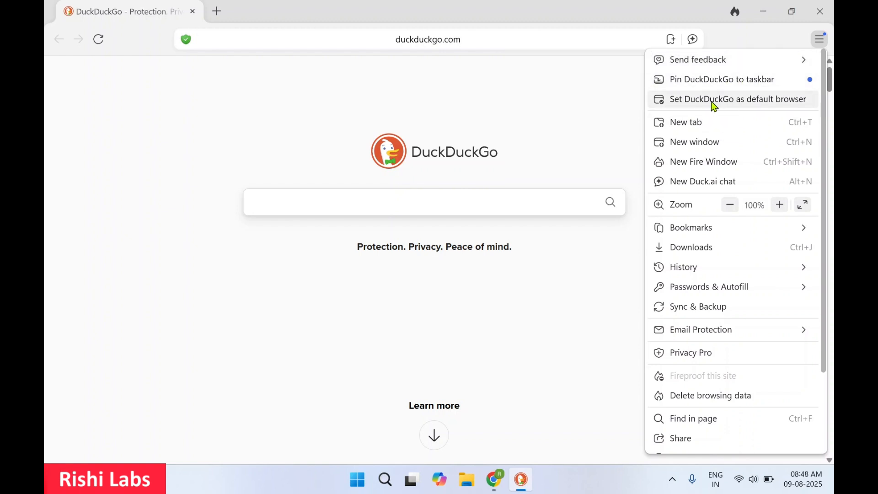
pyautogui.moveTo(766, 104)
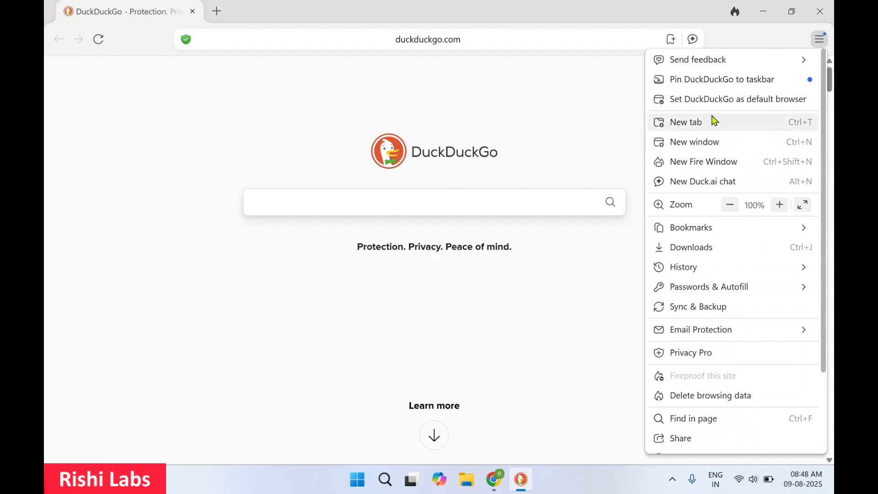
pyautogui.moveTo(725, 147)
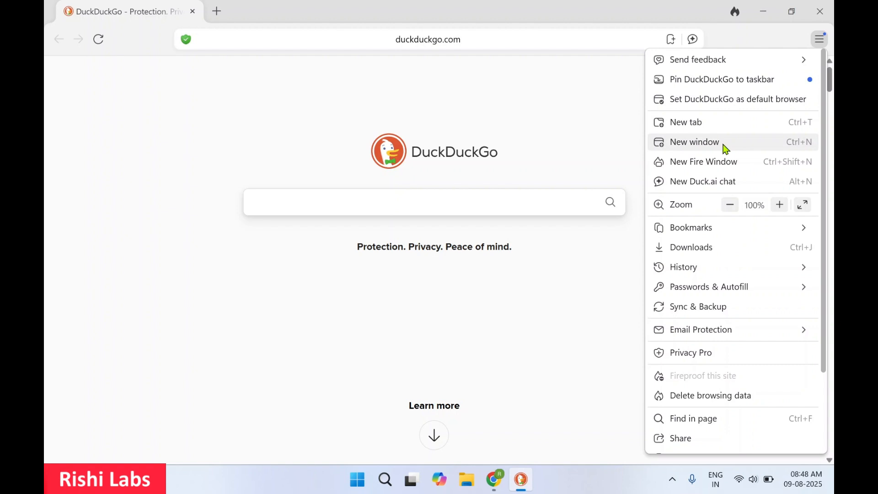
pyautogui.moveTo(728, 164)
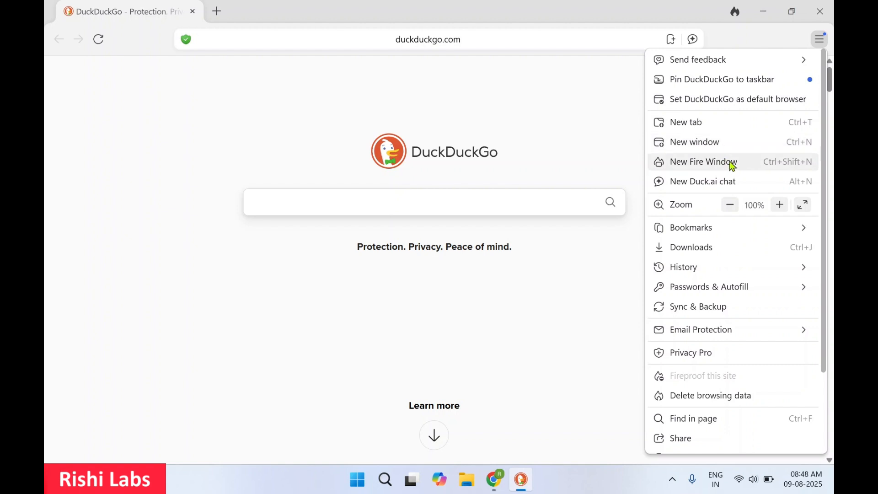
pyautogui.moveTo(726, 187)
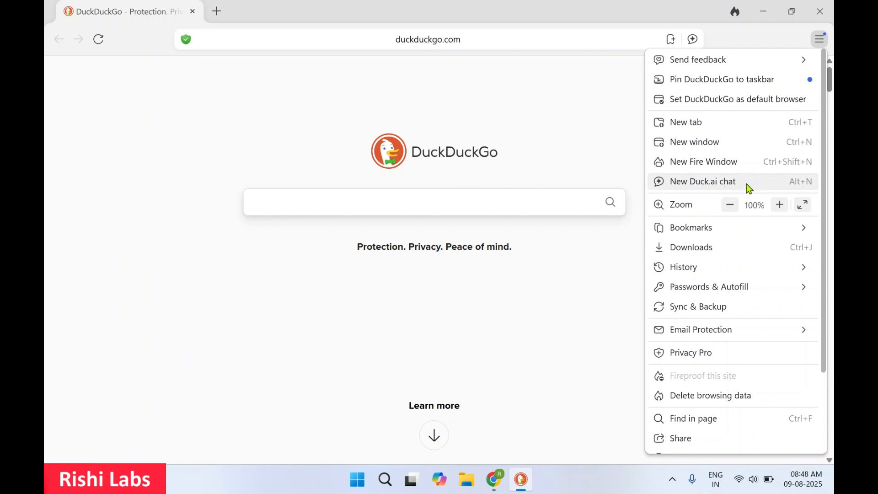
pyautogui.moveTo(704, 212)
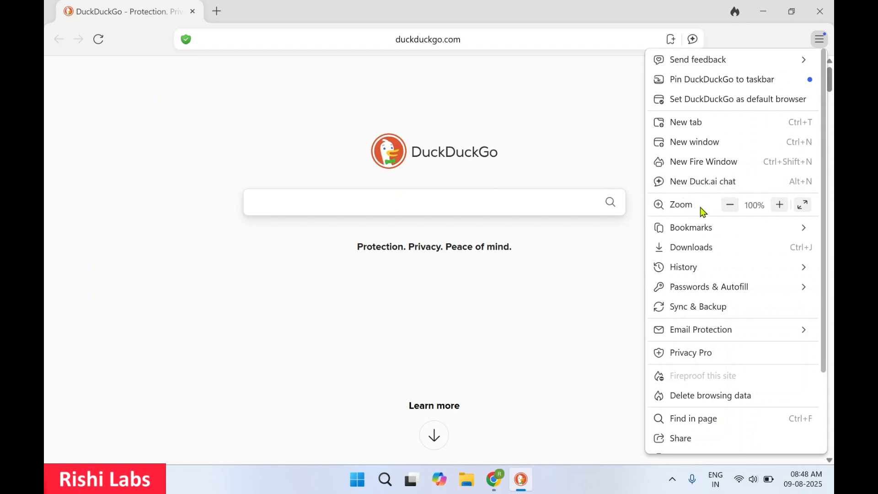
pyautogui.moveTo(779, 204)
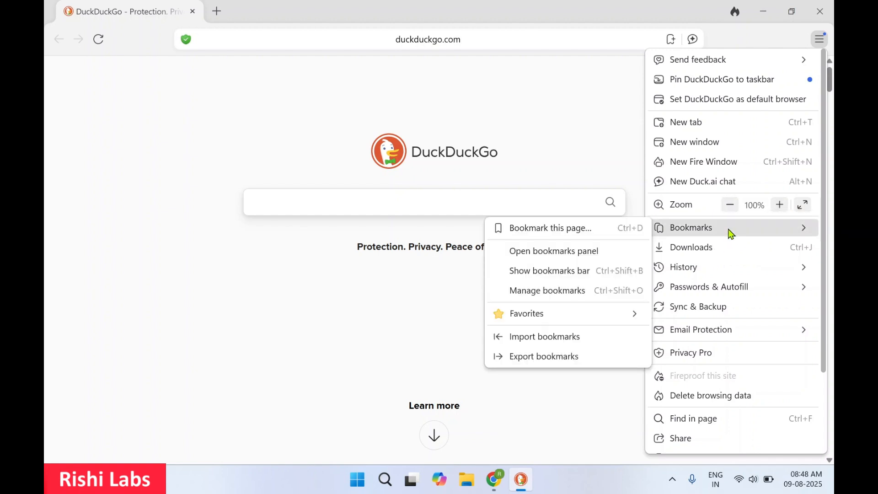
pyautogui.moveTo(571, 271)
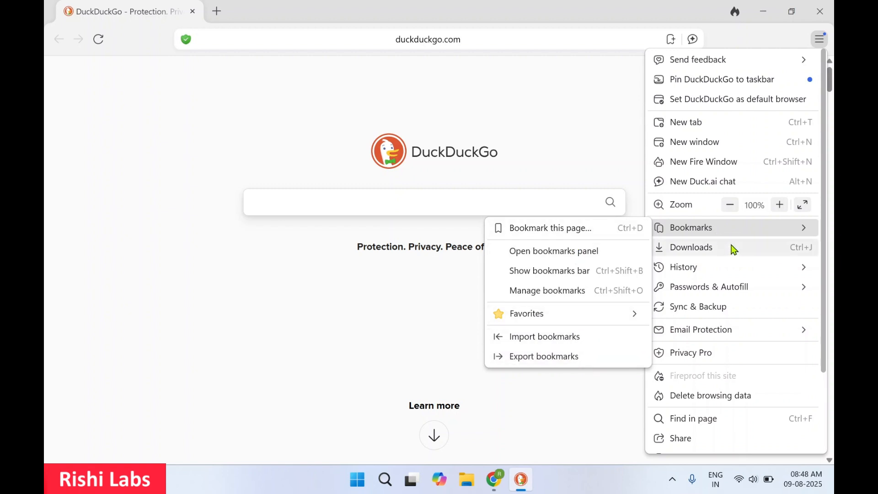
pyautogui.moveTo(739, 247)
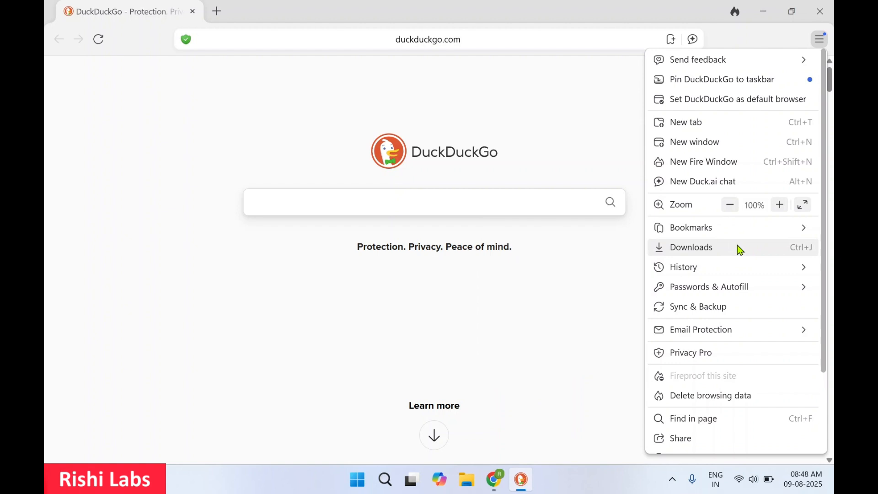
pyautogui.click(690, 247)
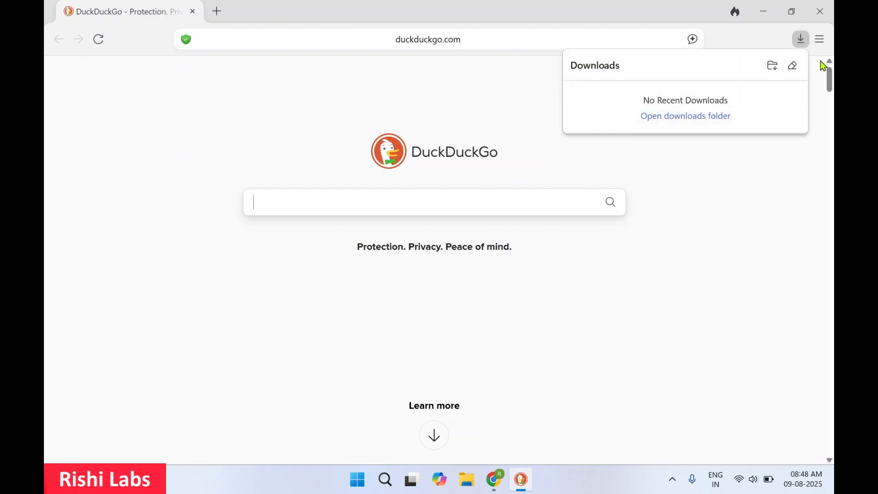
pyautogui.moveTo(800, 40)
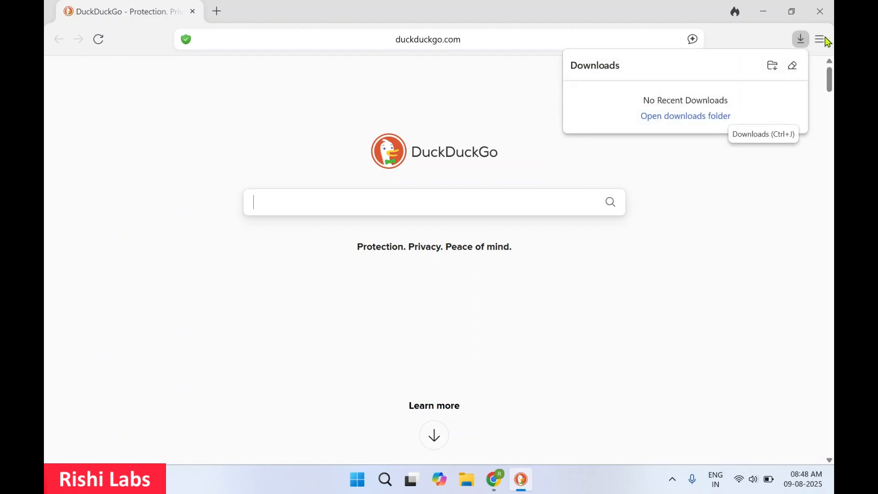
# - View the main menu's History submenu listing the DuckDuckGo homepage
pyautogui.click(818, 39)
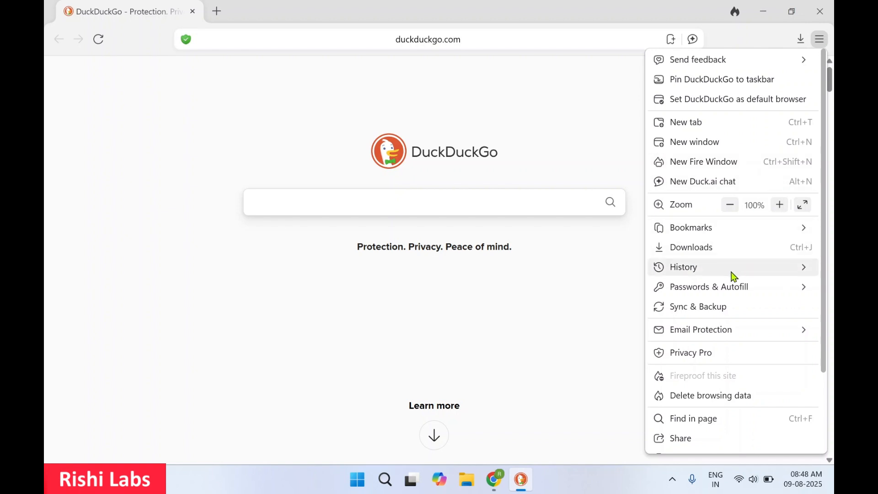
pyautogui.click(683, 267)
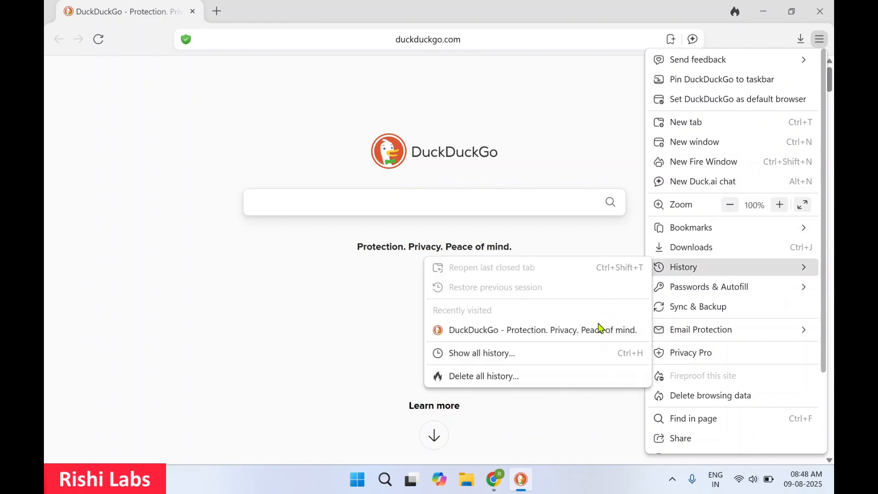
pyautogui.moveTo(502, 376)
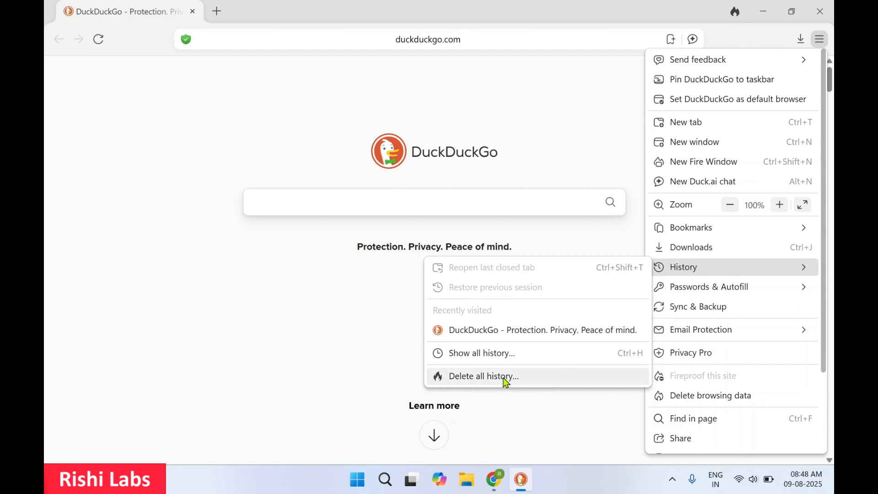
pyautogui.moveTo(718, 32)
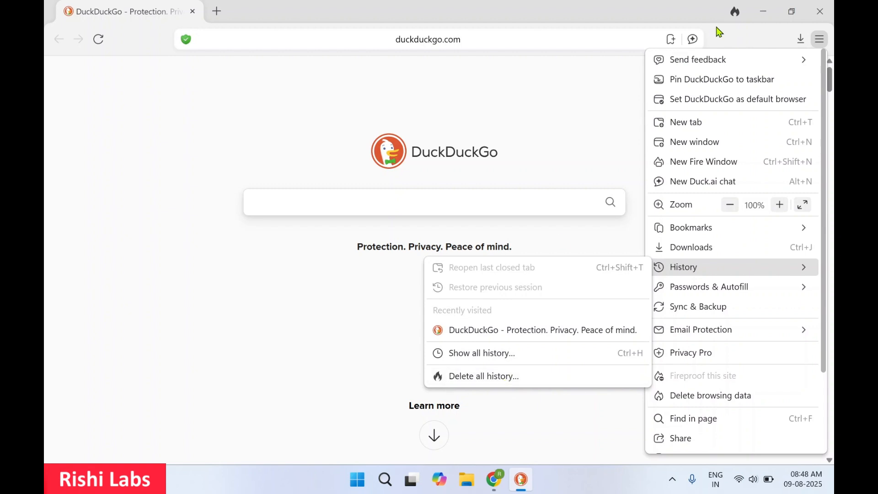
pyautogui.moveTo(735, 12)
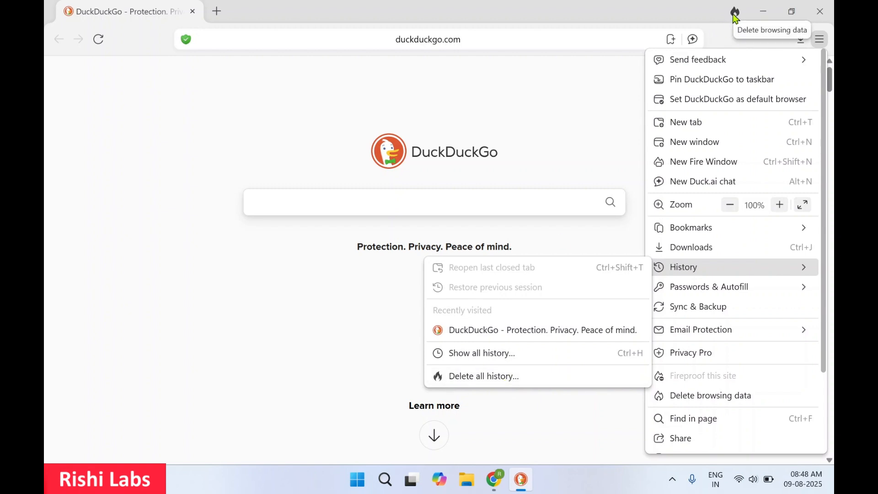
pyautogui.moveTo(771, 273)
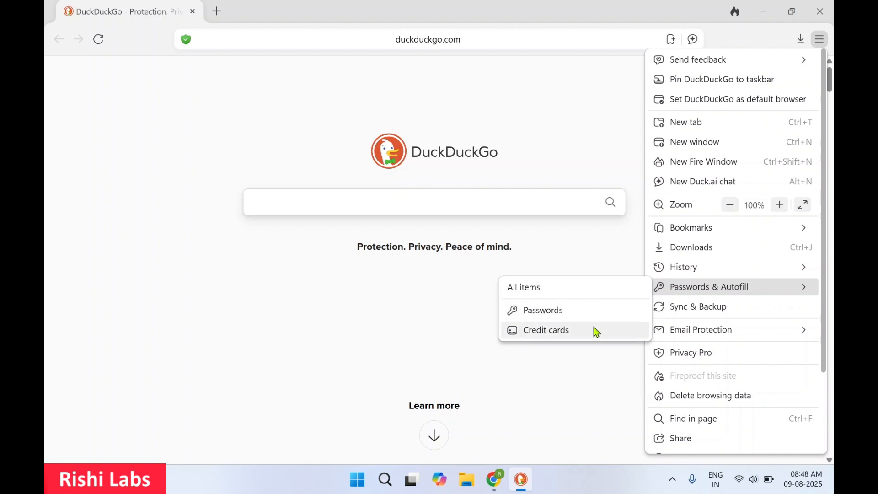
pyautogui.moveTo(753, 287)
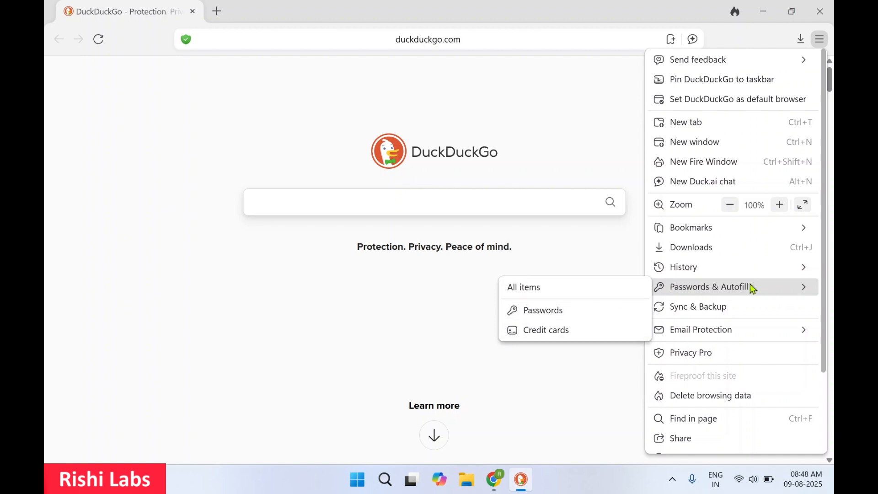
pyautogui.moveTo(736, 335)
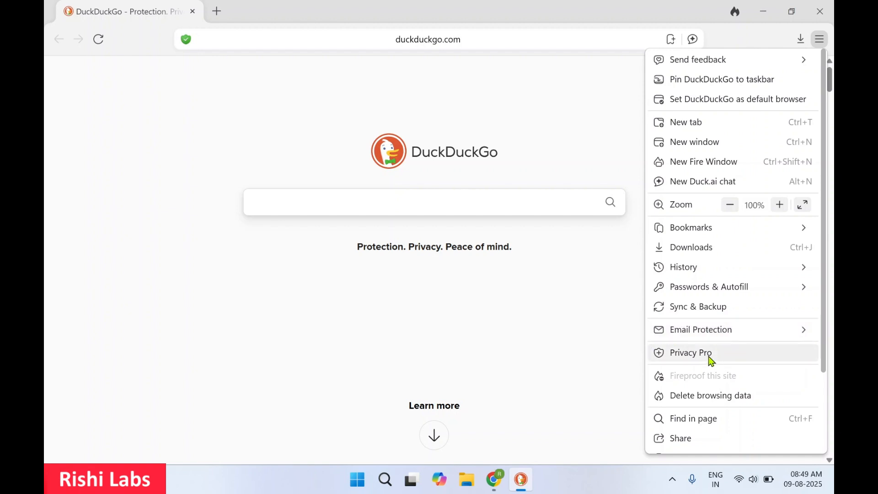
# - Open Privacy Pro from the main menu, then close its tab
pyautogui.click(690, 352)
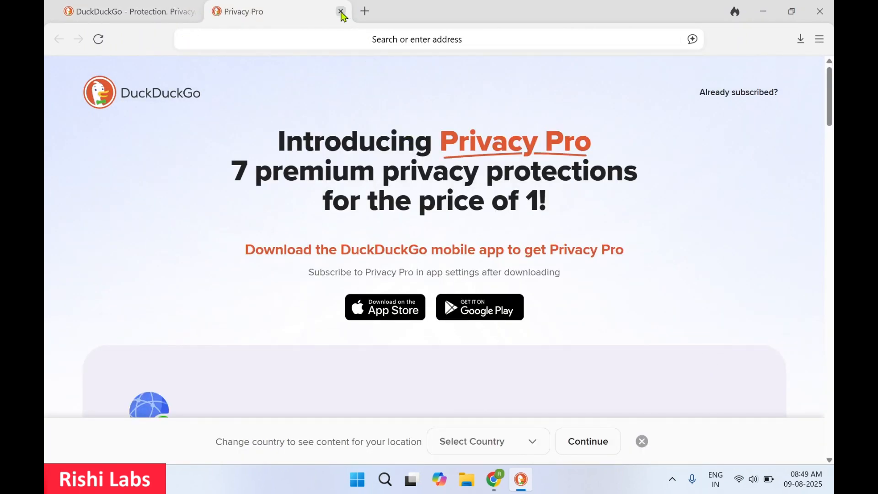
pyautogui.click(340, 11)
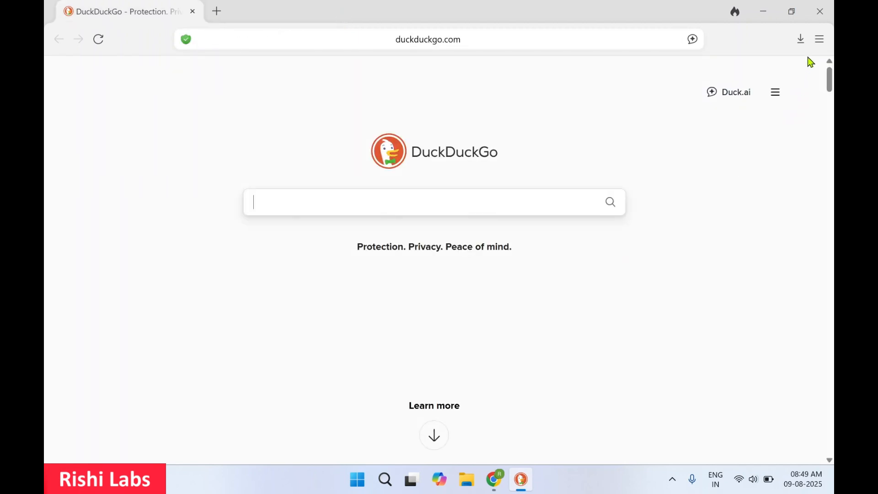
# - Open the main menu to browse its lower options, including bookmark and password export
pyautogui.click(819, 39)
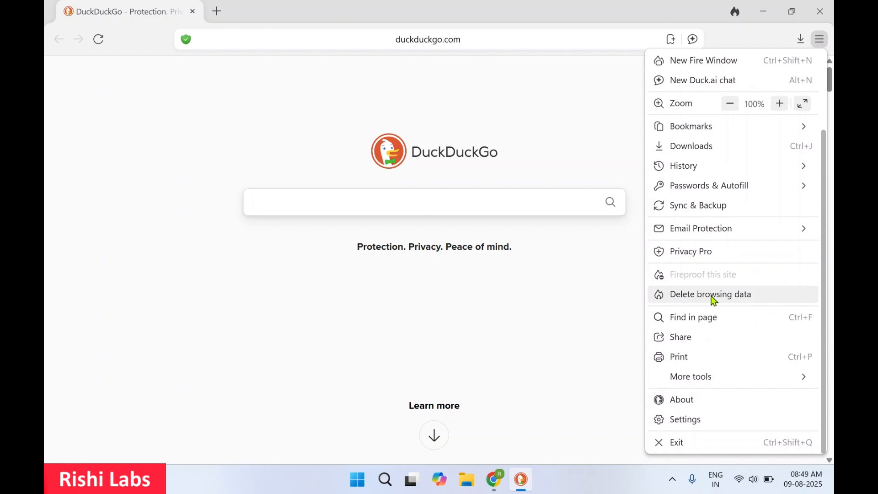
pyautogui.moveTo(710, 317)
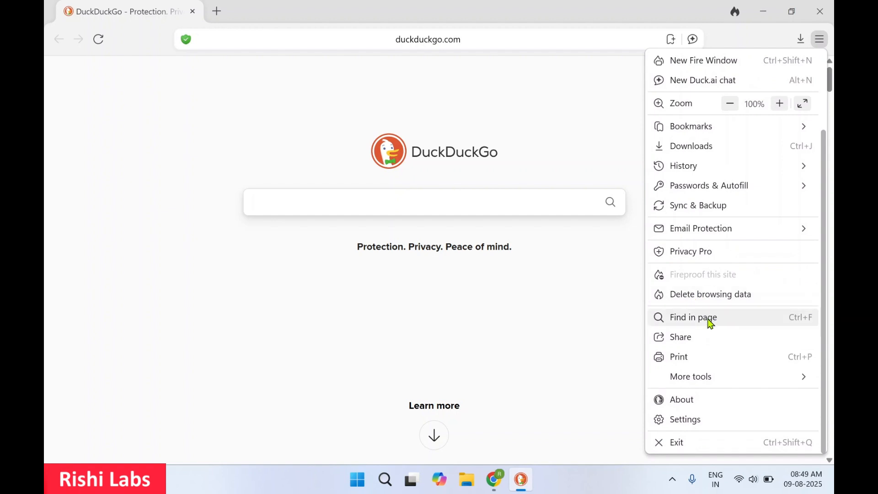
pyautogui.moveTo(562, 240)
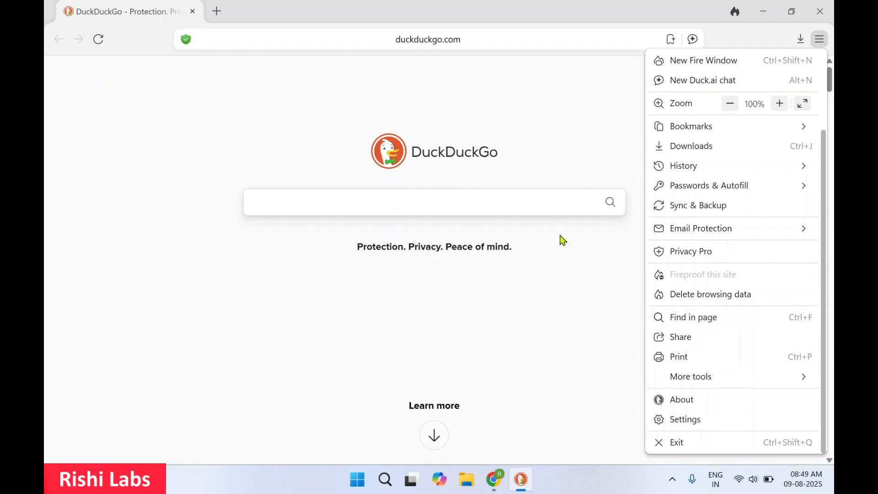
pyautogui.moveTo(703, 320)
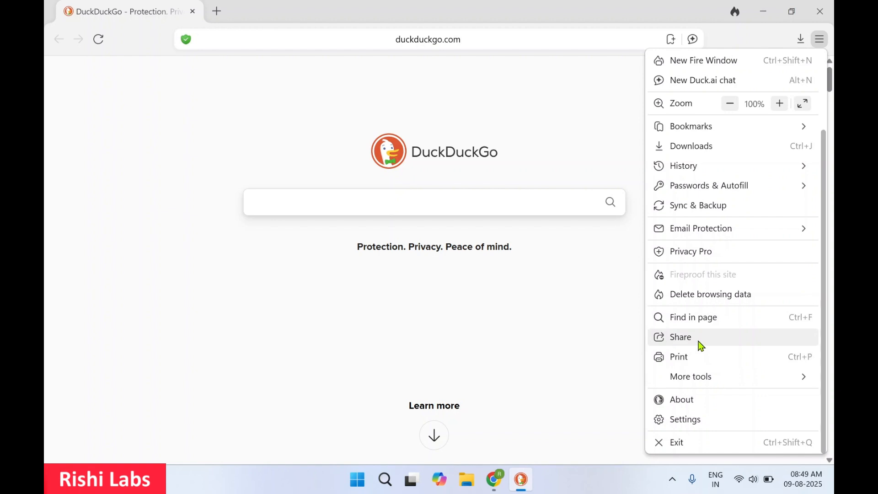
pyautogui.moveTo(691, 376)
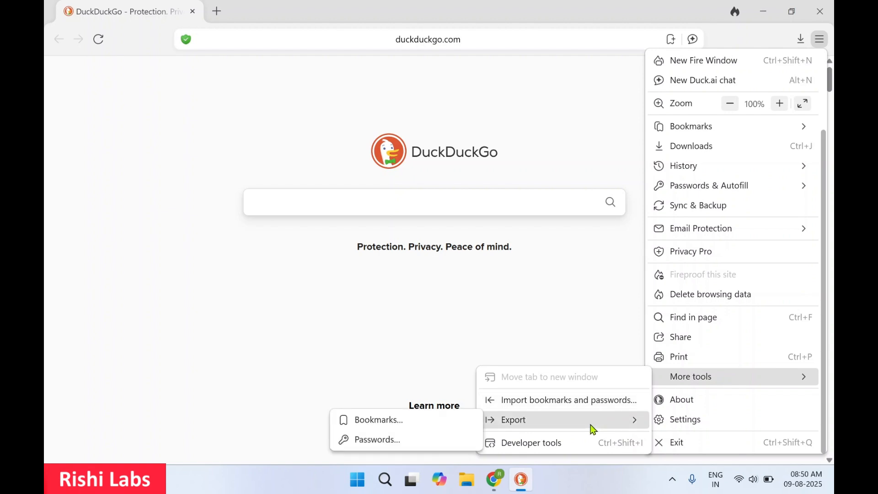
pyautogui.moveTo(696, 420)
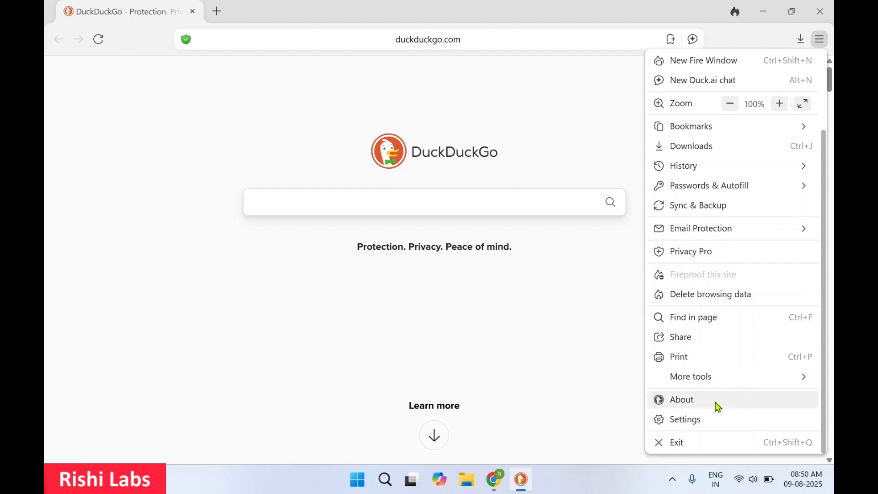
# - Check the About page confirming version 0.122.3 is up to date
pyautogui.click(681, 399)
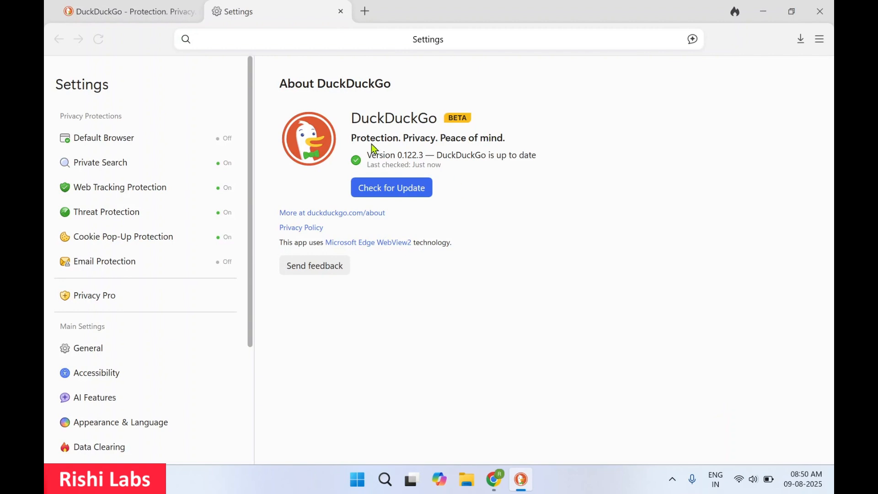
pyautogui.moveTo(258, 84)
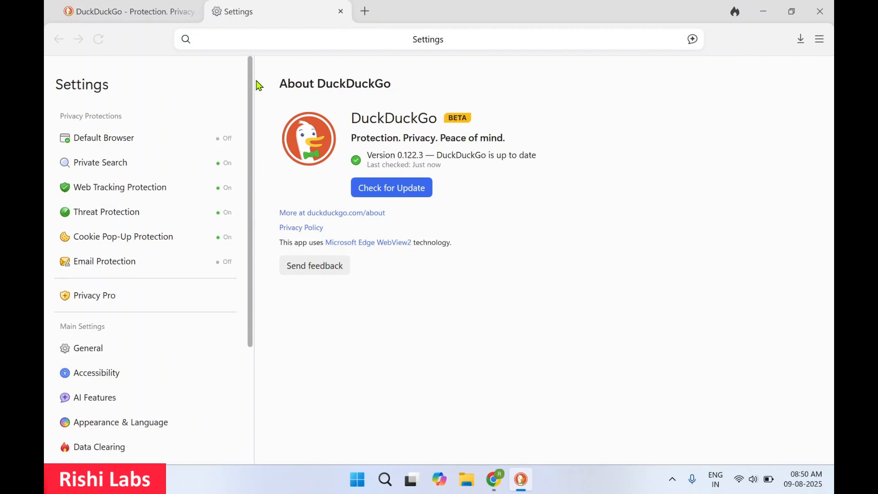
pyautogui.click(819, 39)
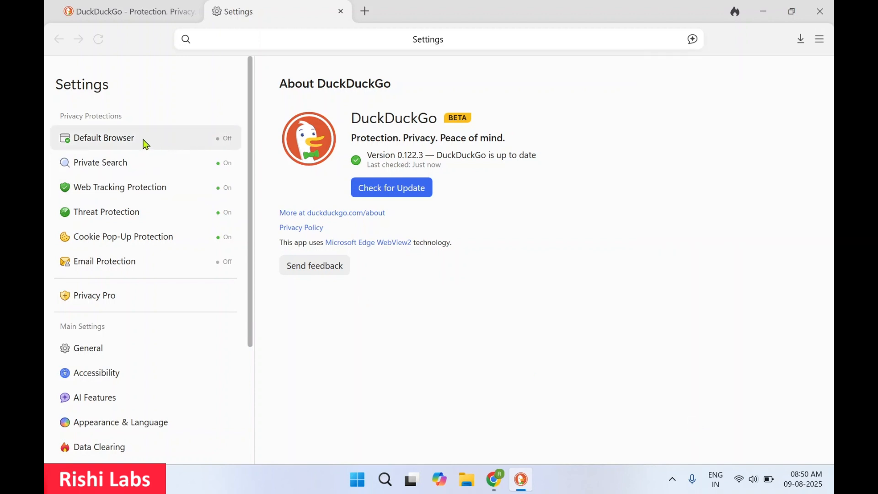
pyautogui.scroll(-3)
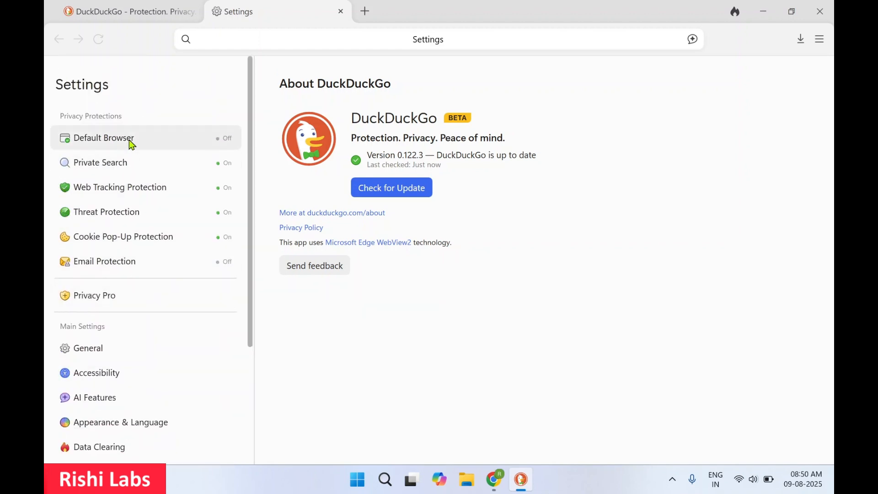
# - Review the Private Search and Default Browser settings pages
pyautogui.click(100, 162)
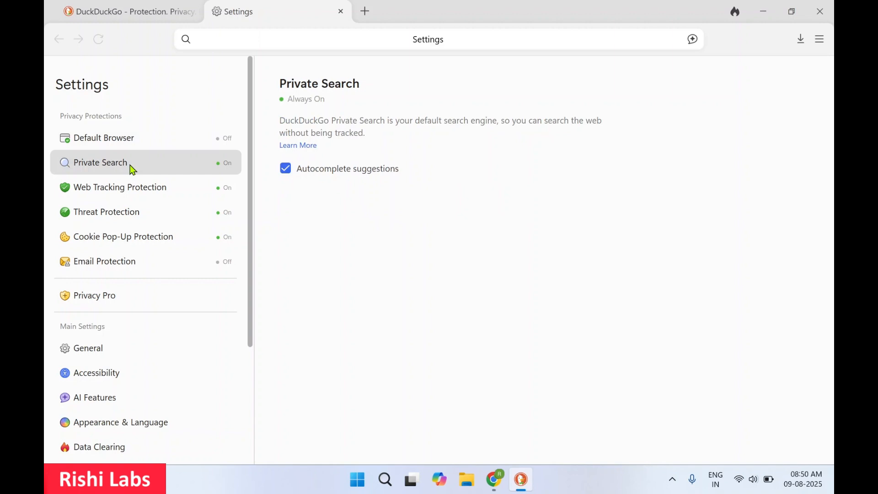
pyautogui.click(104, 138)
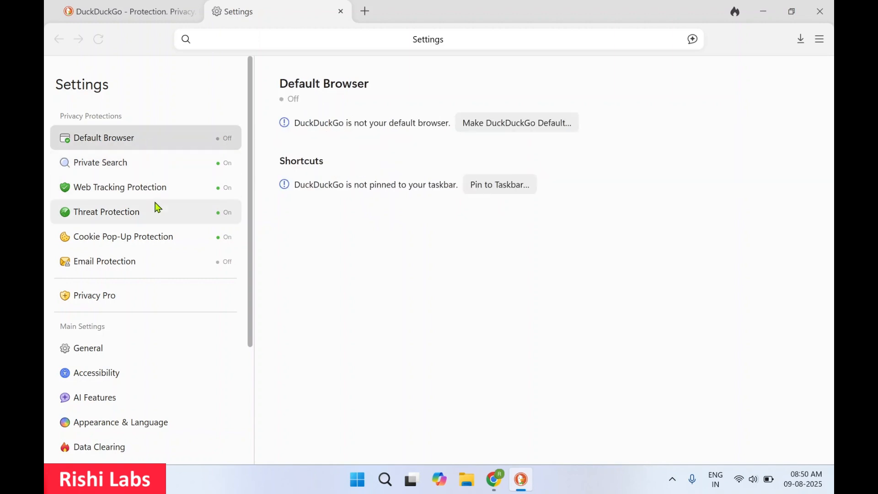
pyautogui.scroll(-3)
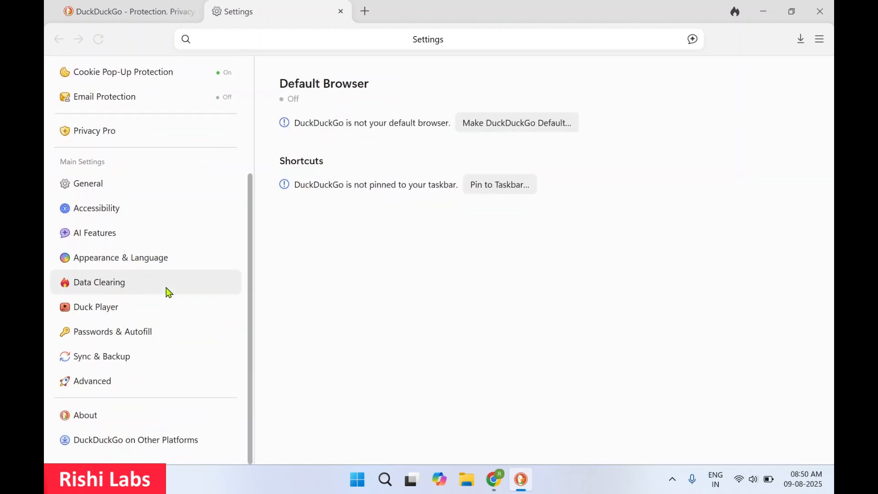